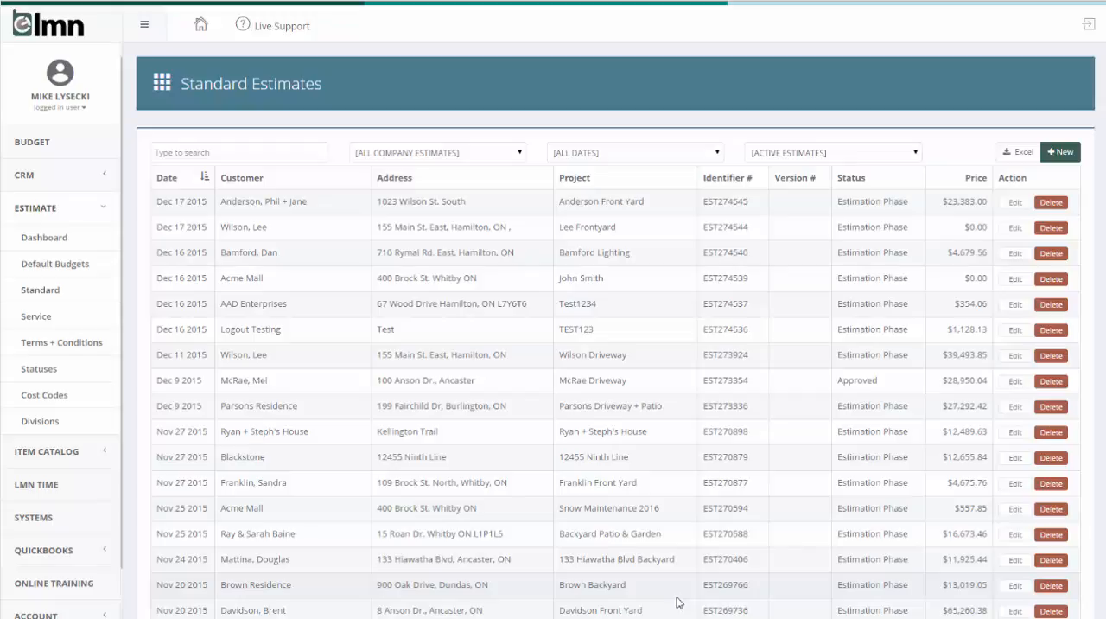
mouse_move(675, 596)
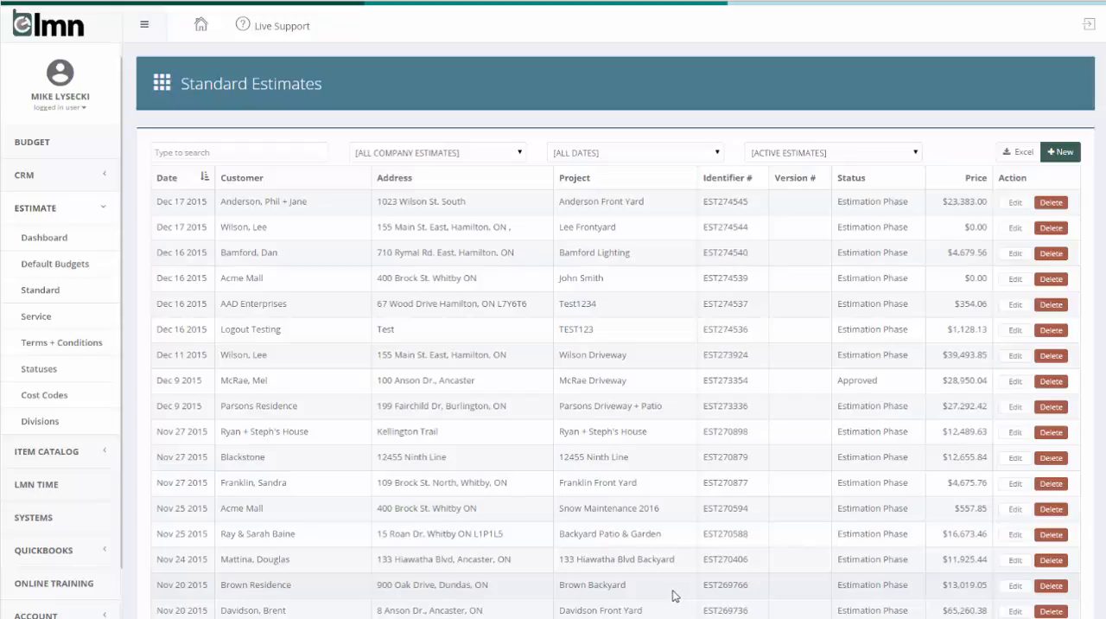
mouse_move(687, 599)
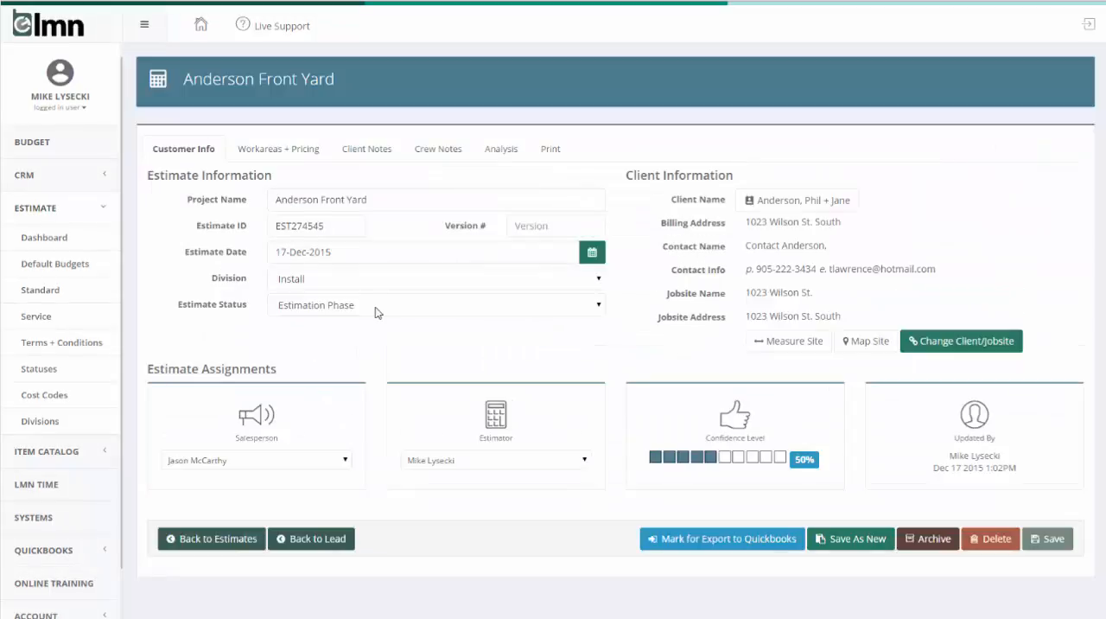
Show the estimate's Workareas + Pricing and expand Driveway - Basic Paver for editing
left_click(277, 148)
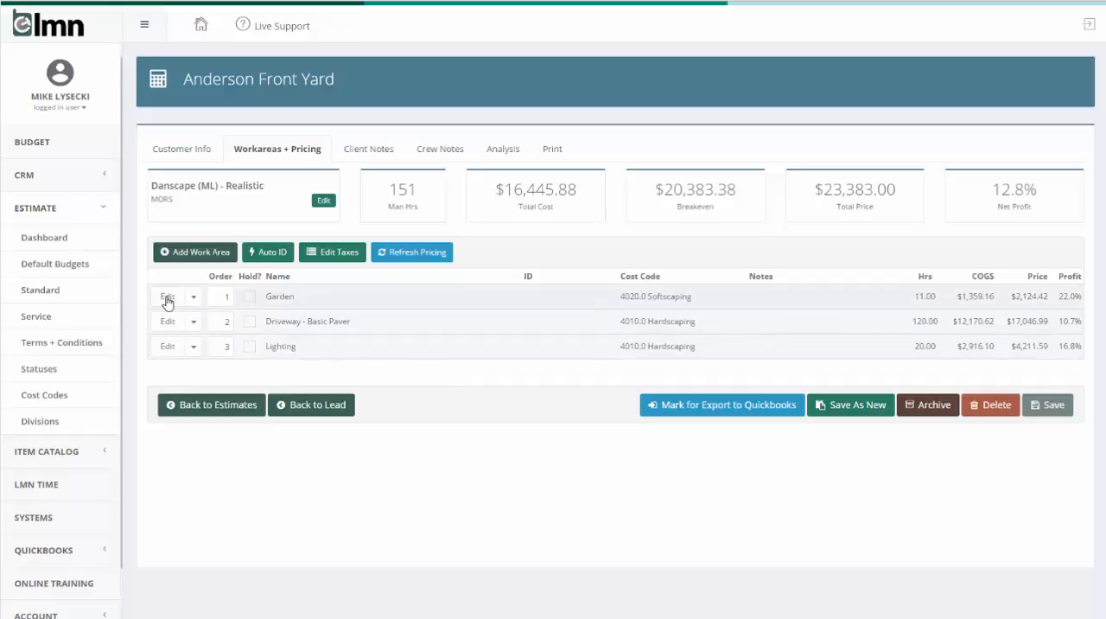
left_click(167, 320)
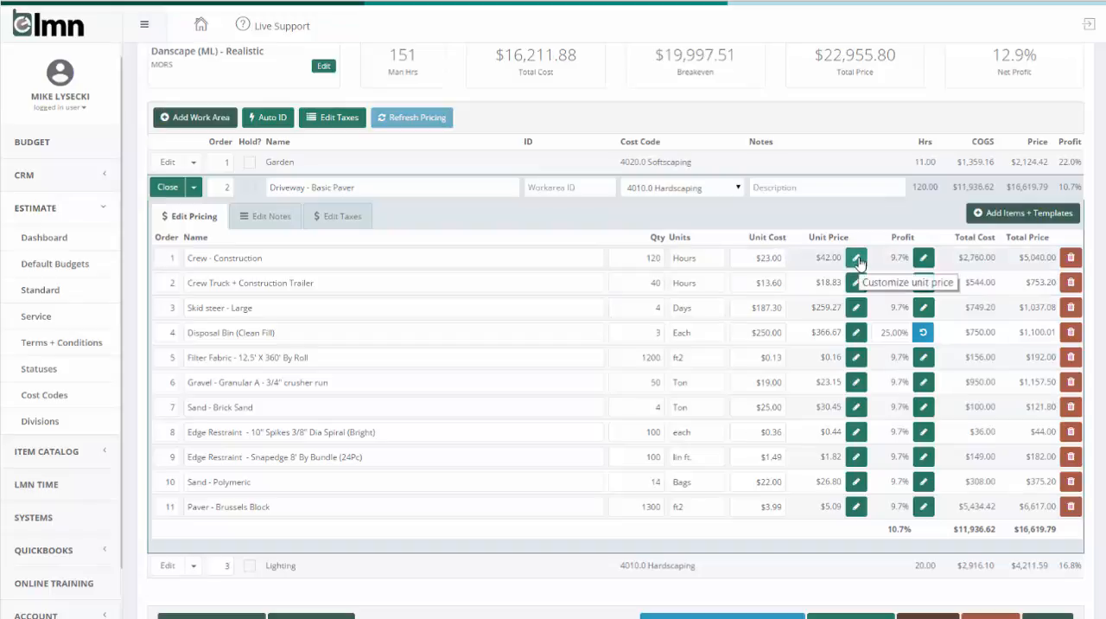
Give Crew - Construction a custom $44.00 unit price
left_click(856, 257)
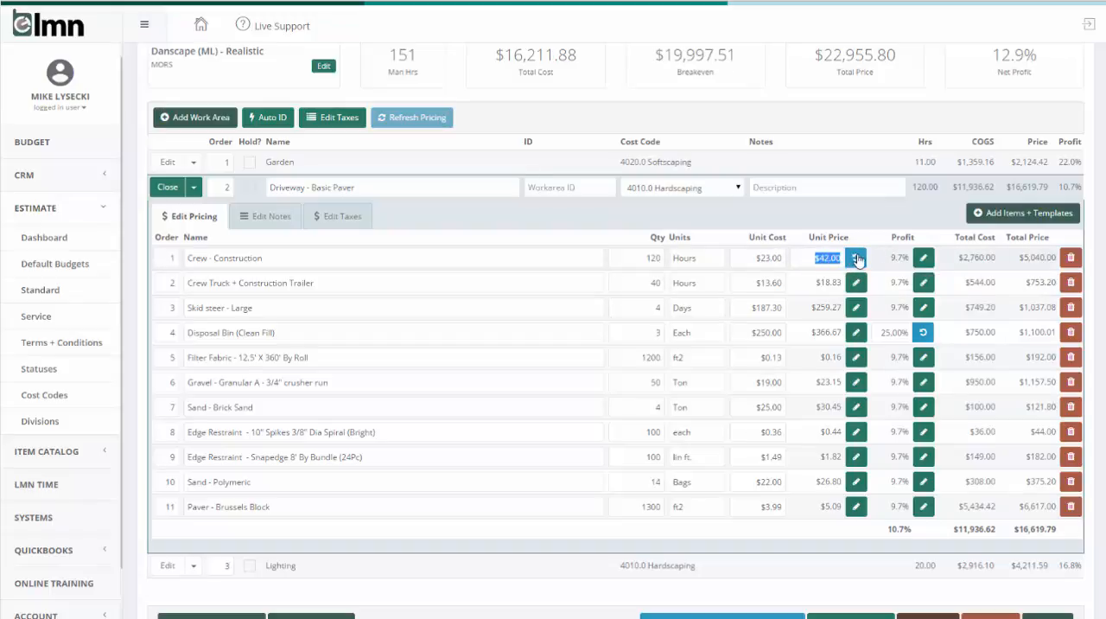
mouse_move(856, 258)
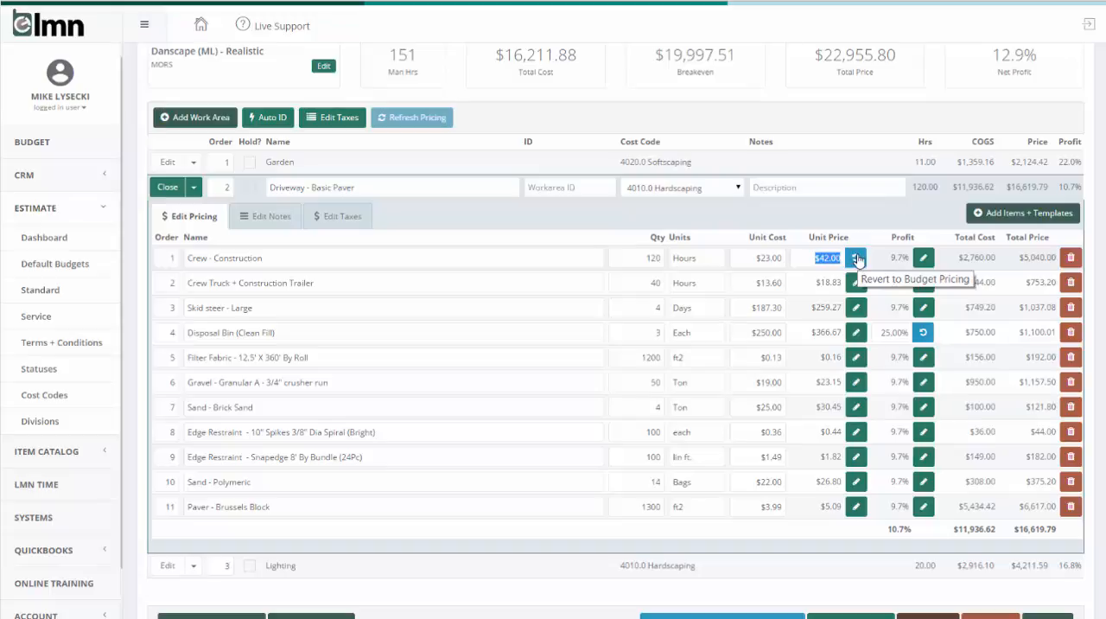
left_click(855, 258)
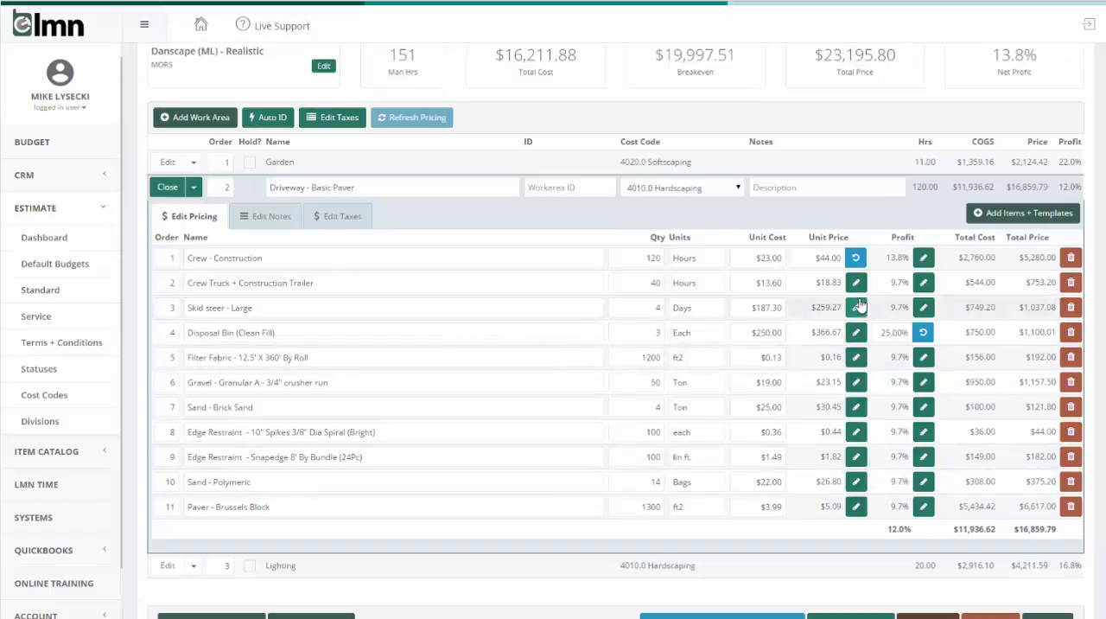
mouse_move(791, 400)
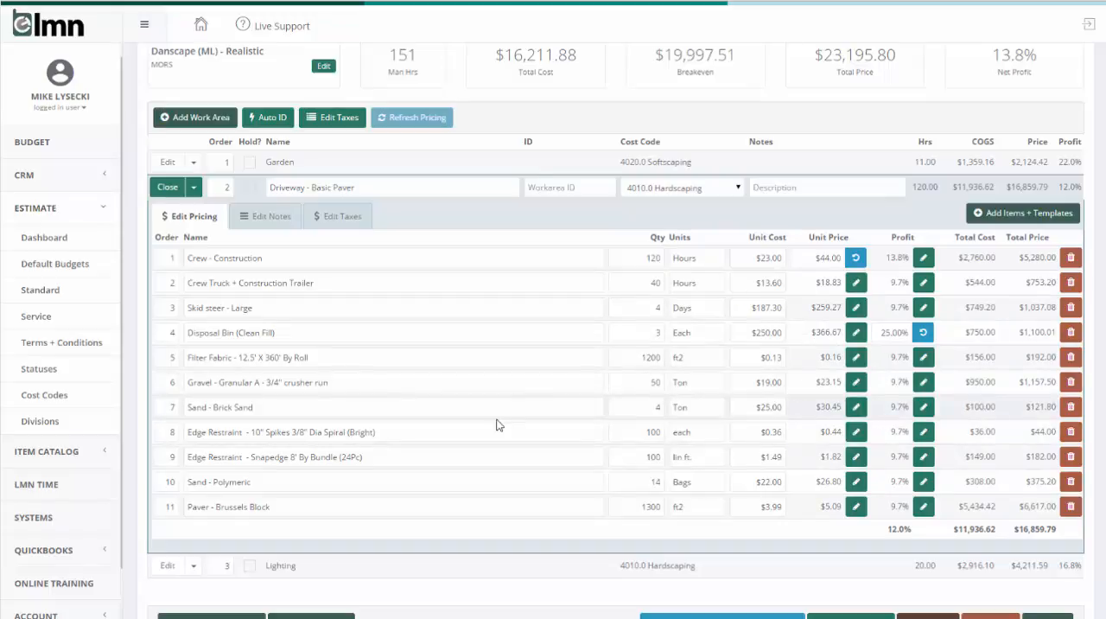
Set Sand - Brick Sand unit cost to $27.00 with a custom $33.00 unit price
left_click(767, 406)
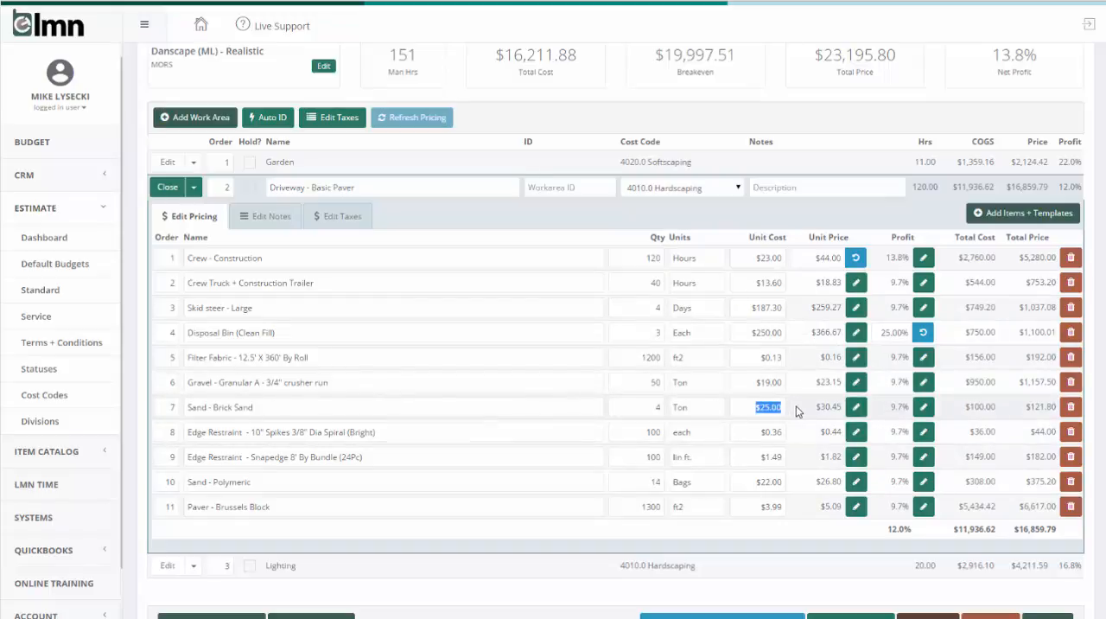
type("27")
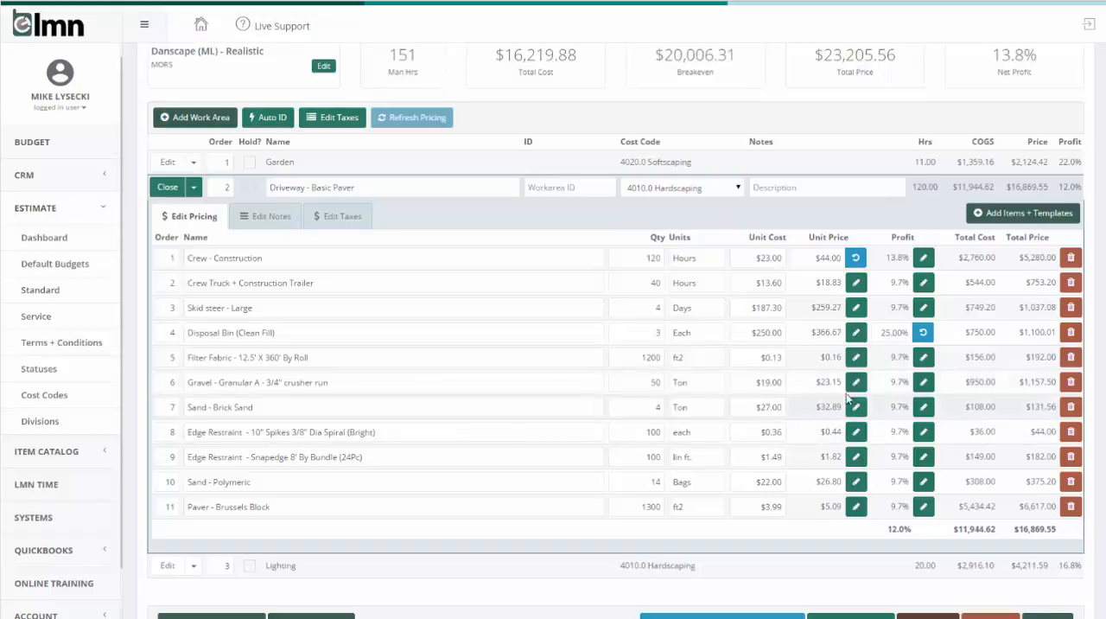
mouse_move(828, 424)
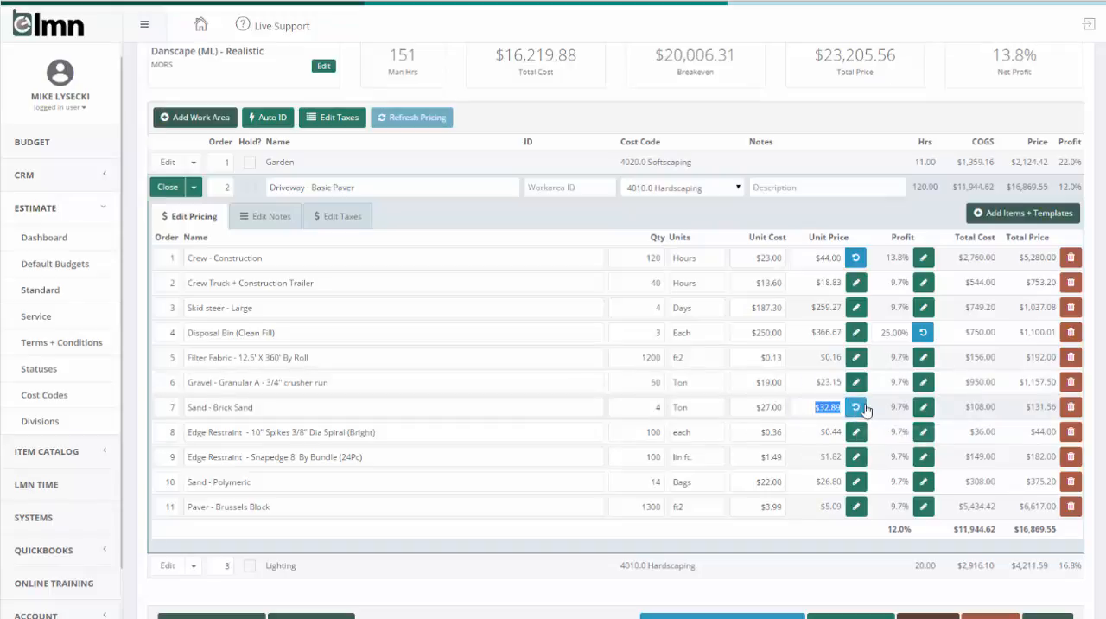
type("33.00")
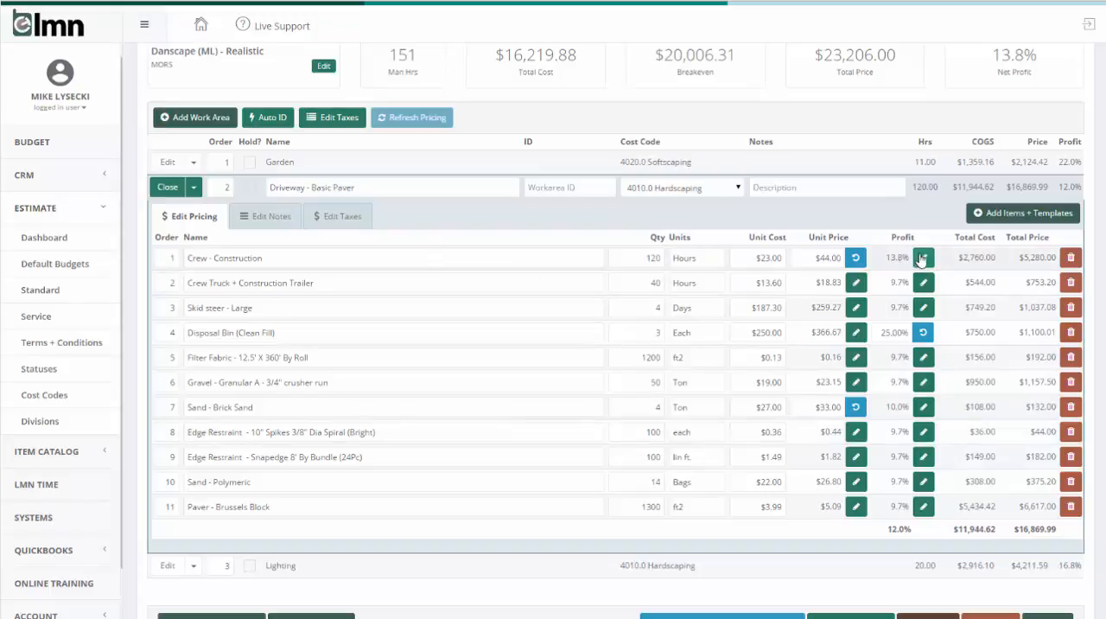
mouse_move(924, 257)
type("9.7")
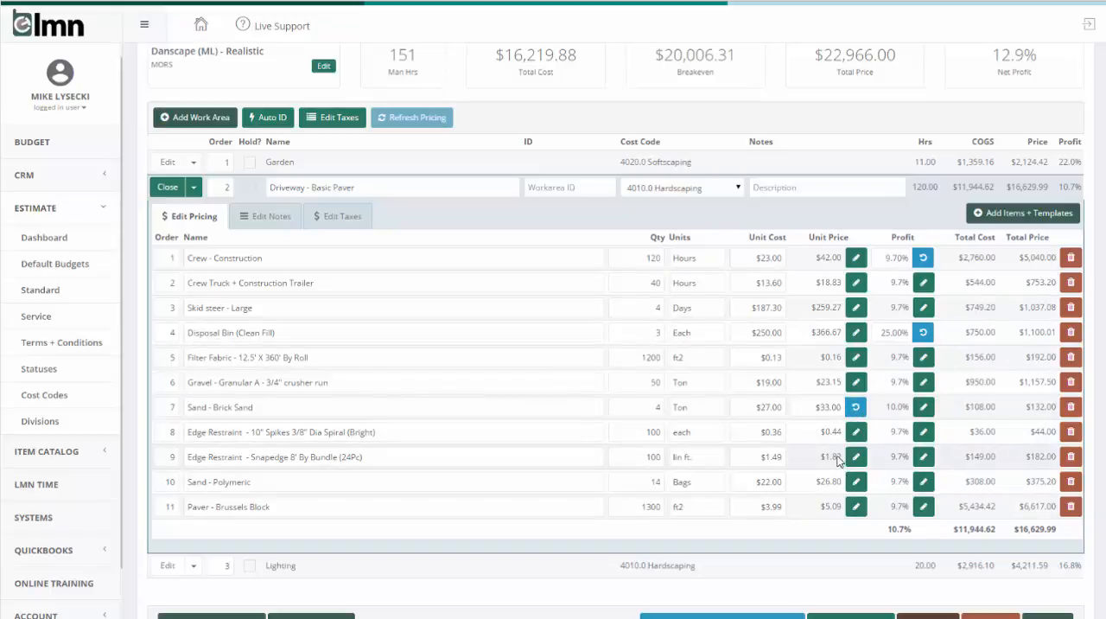
mouse_move(834, 459)
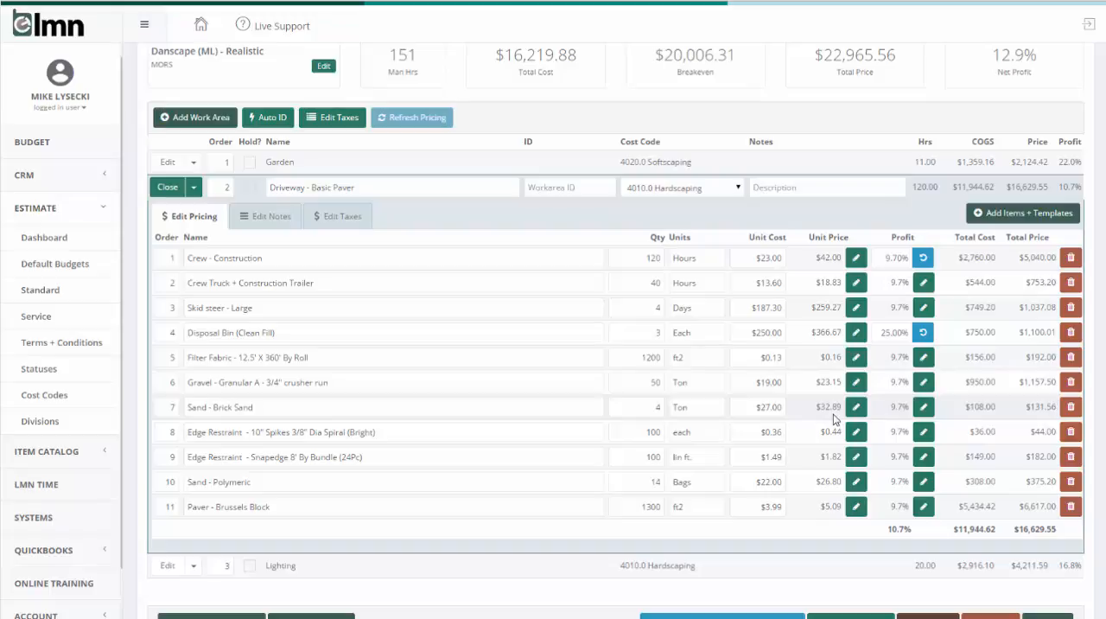
Save the Anderson Front Yard estimate with budget pricing restored at $22,965.56
left_click(412, 117)
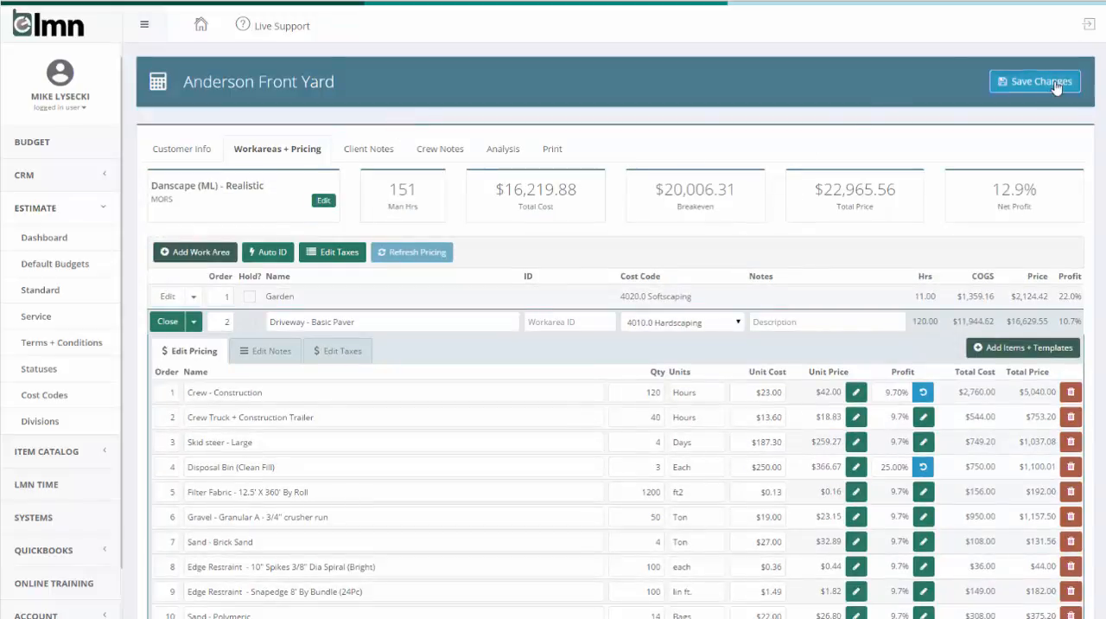
left_click(1035, 81)
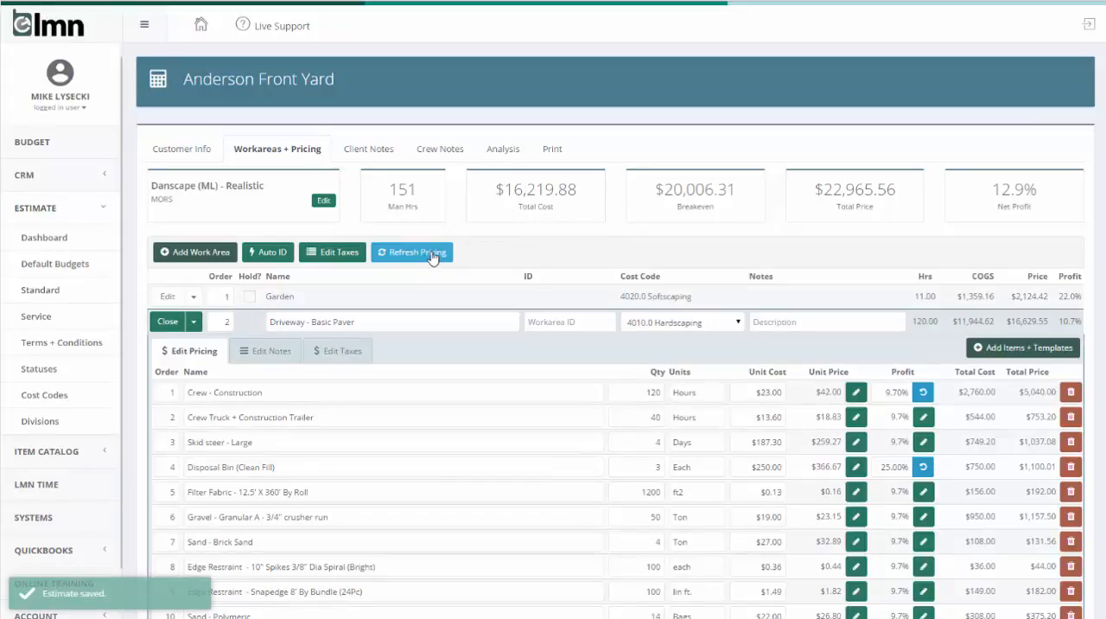
mouse_move(430, 258)
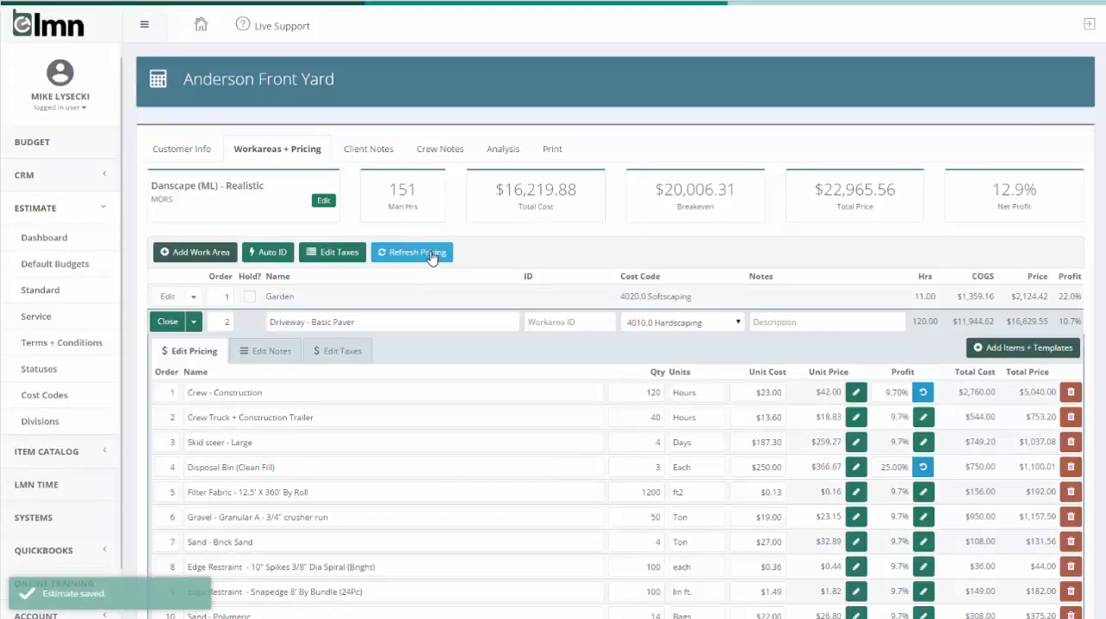
Refresh all estimate item pricing from the catalog, confirming the update
left_click(412, 251)
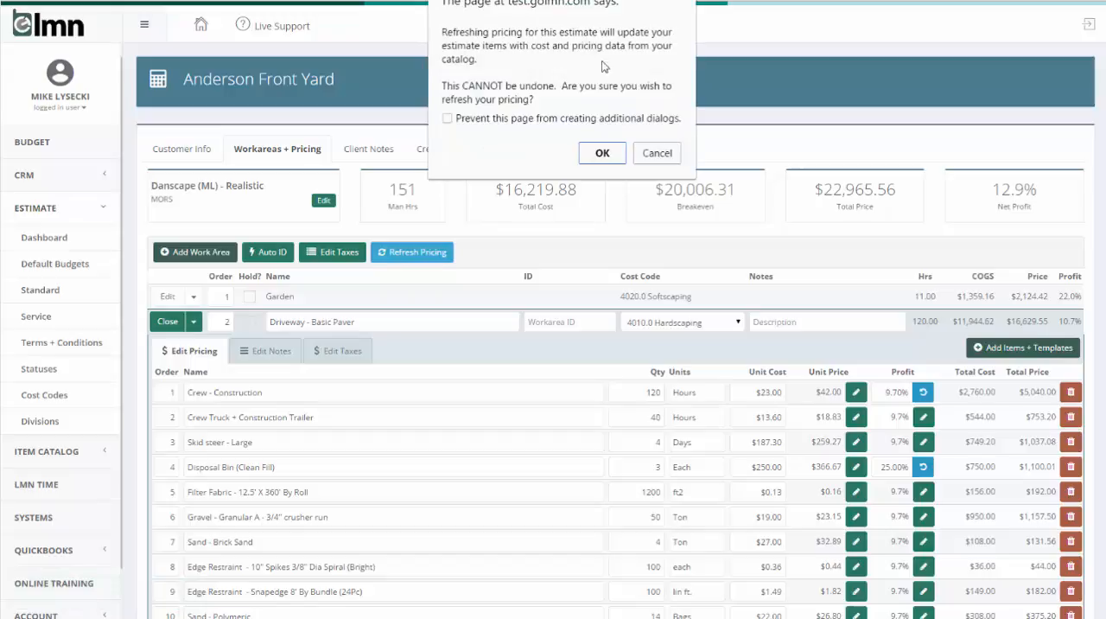
mouse_move(585, 75)
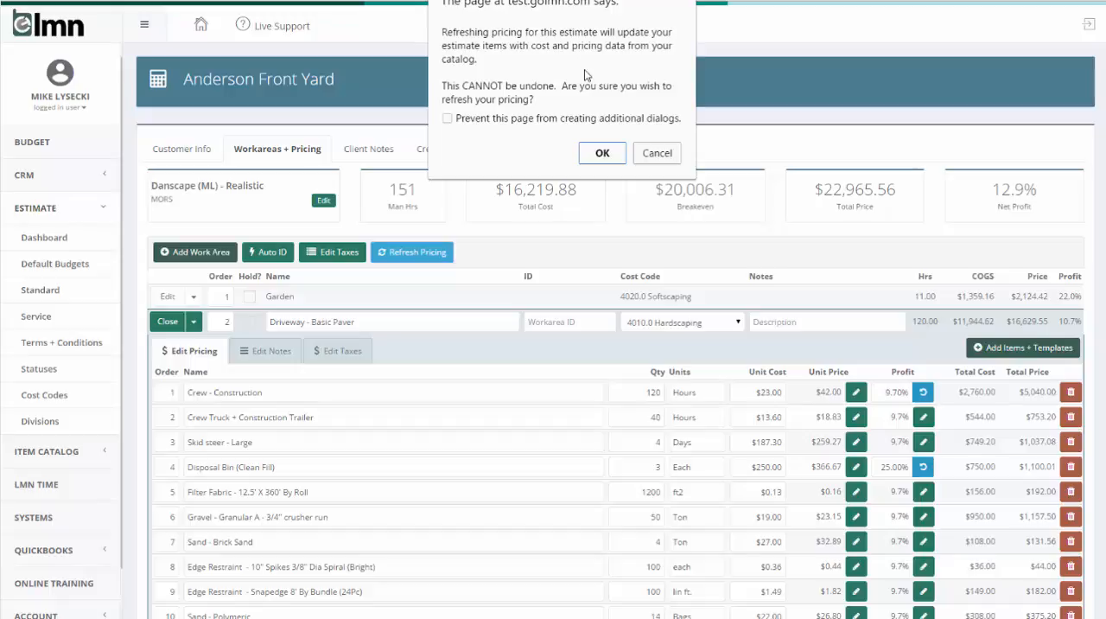
left_click(601, 152)
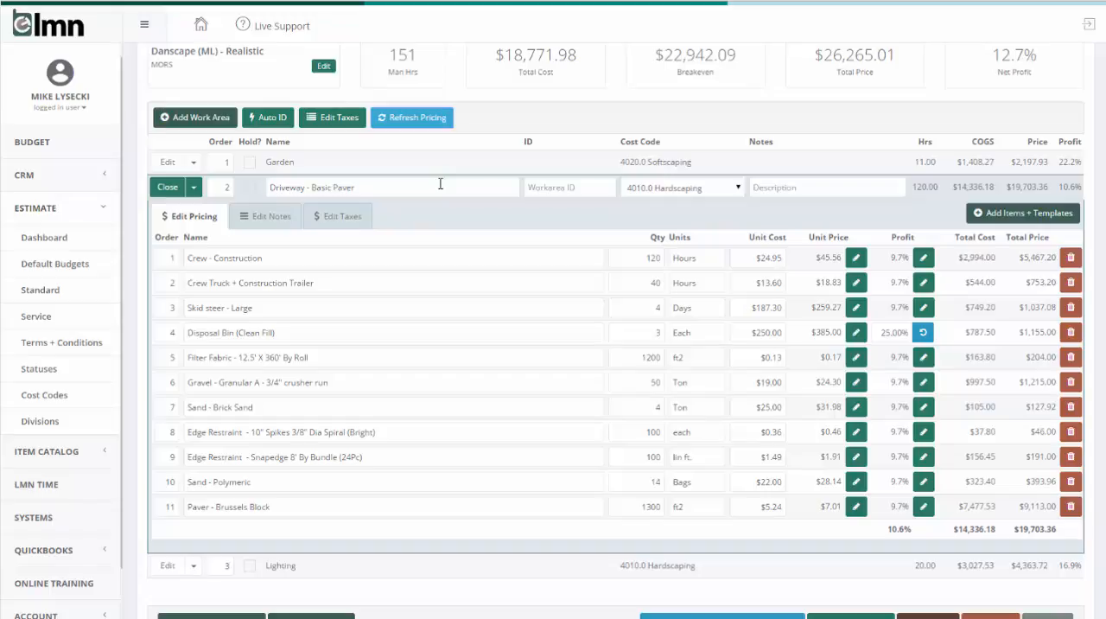
mouse_move(479, 306)
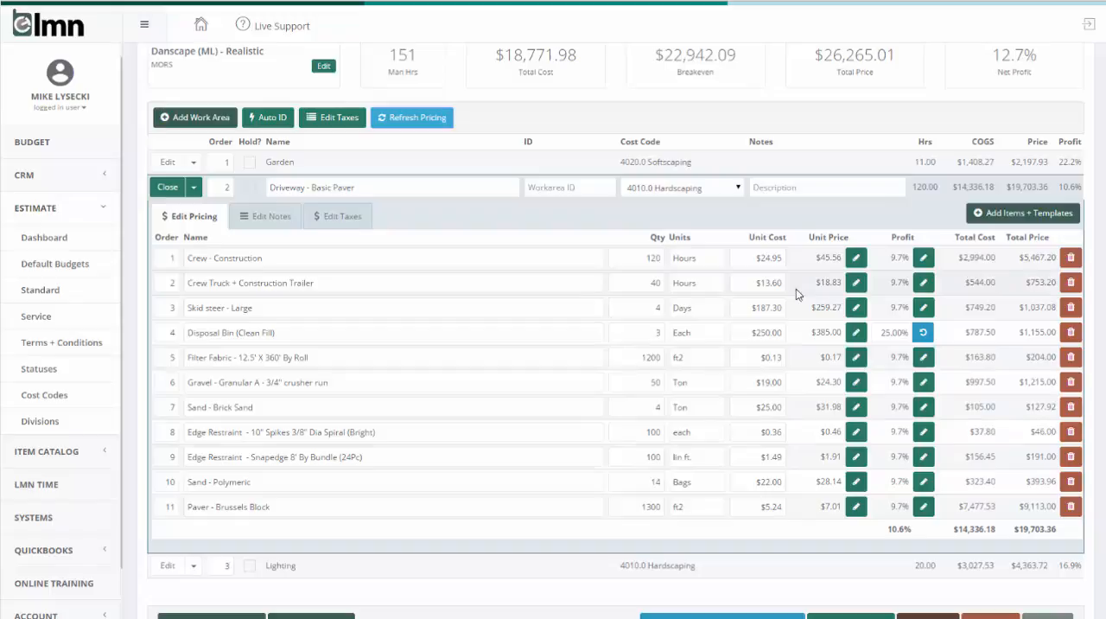
mouse_move(821, 435)
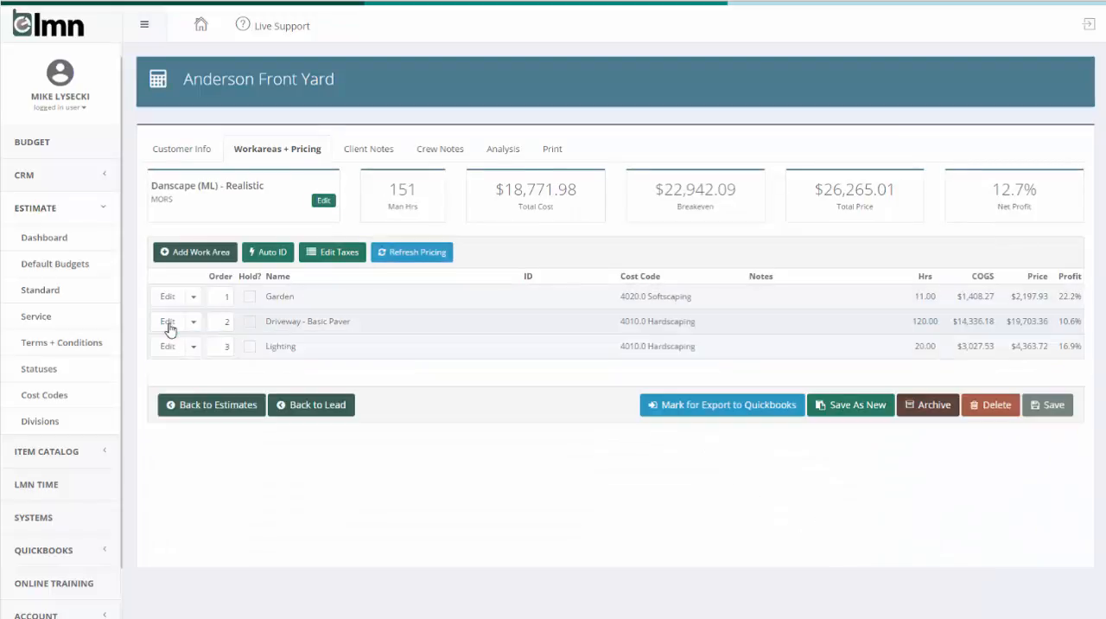
left_click(193, 320)
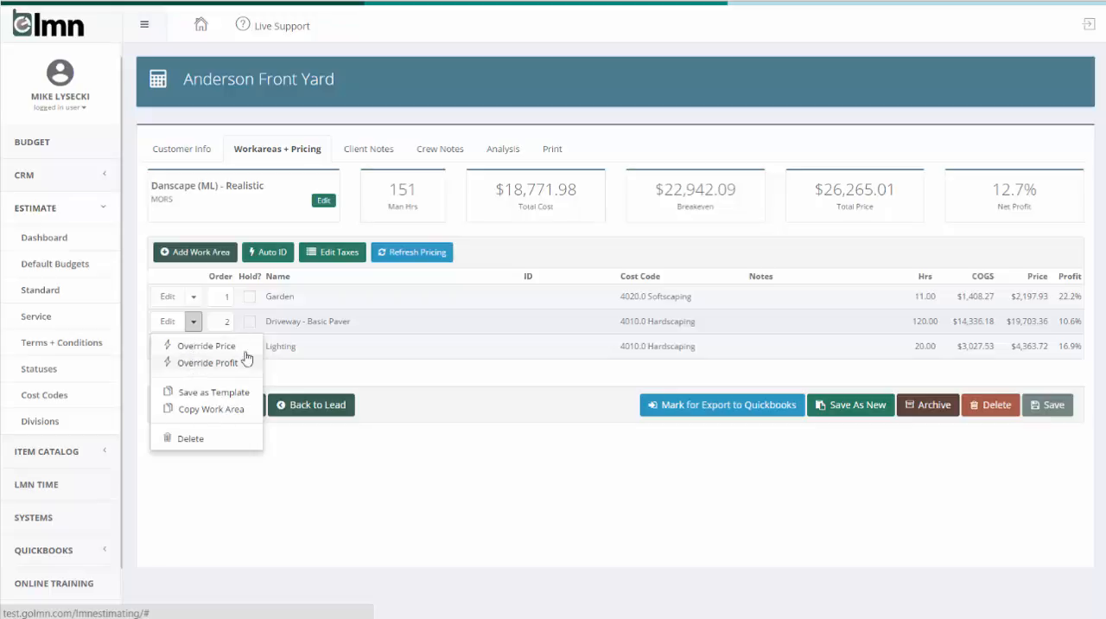
mouse_move(206, 346)
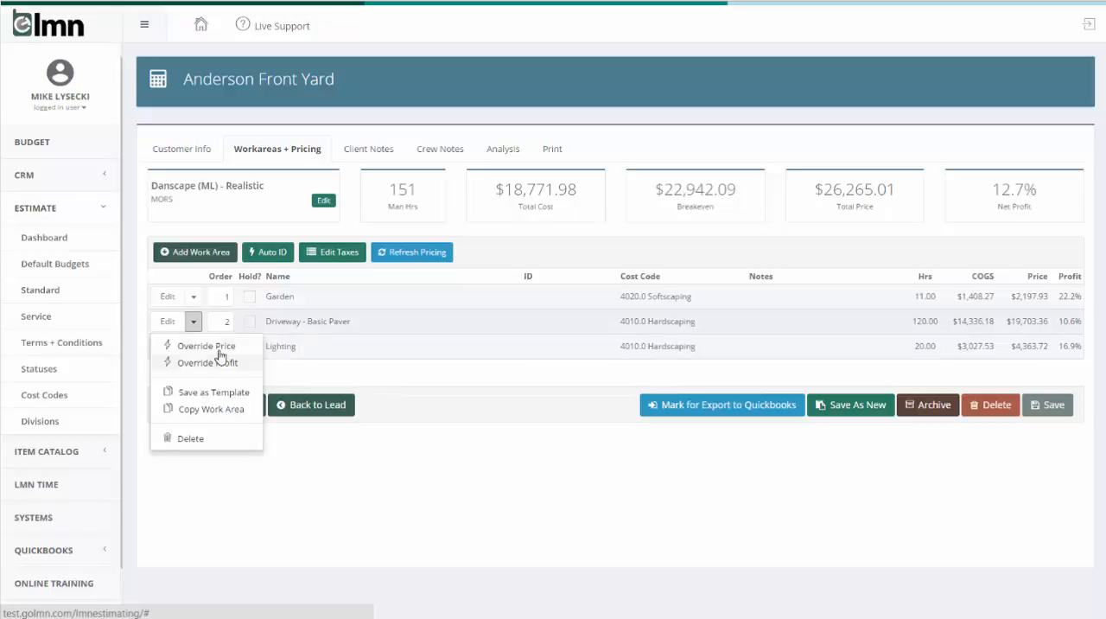
mouse_move(227, 362)
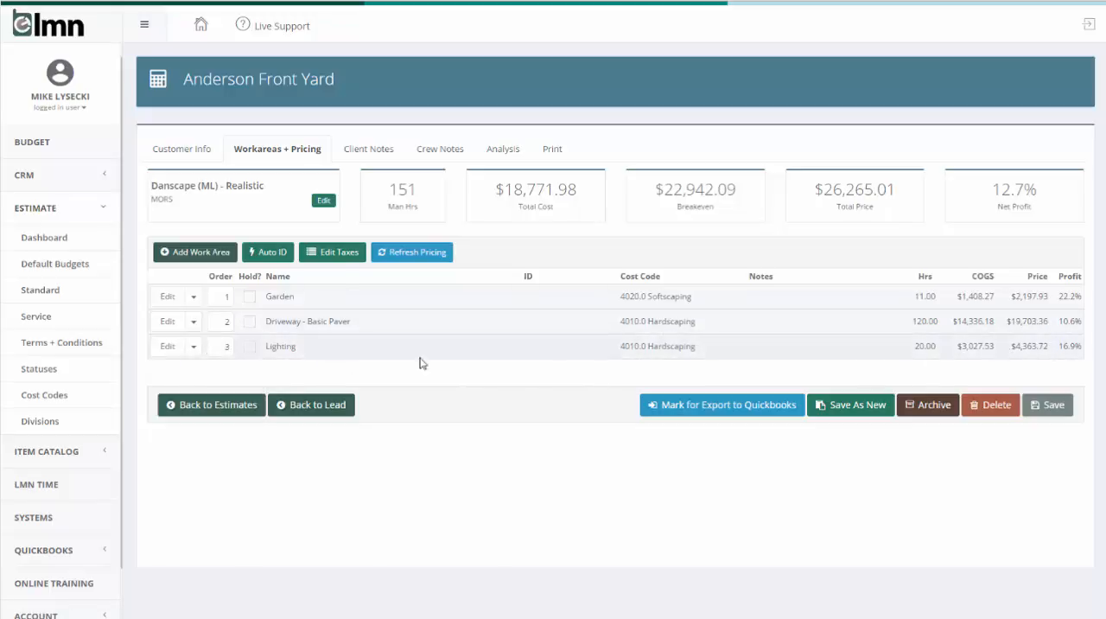
mouse_move(329, 377)
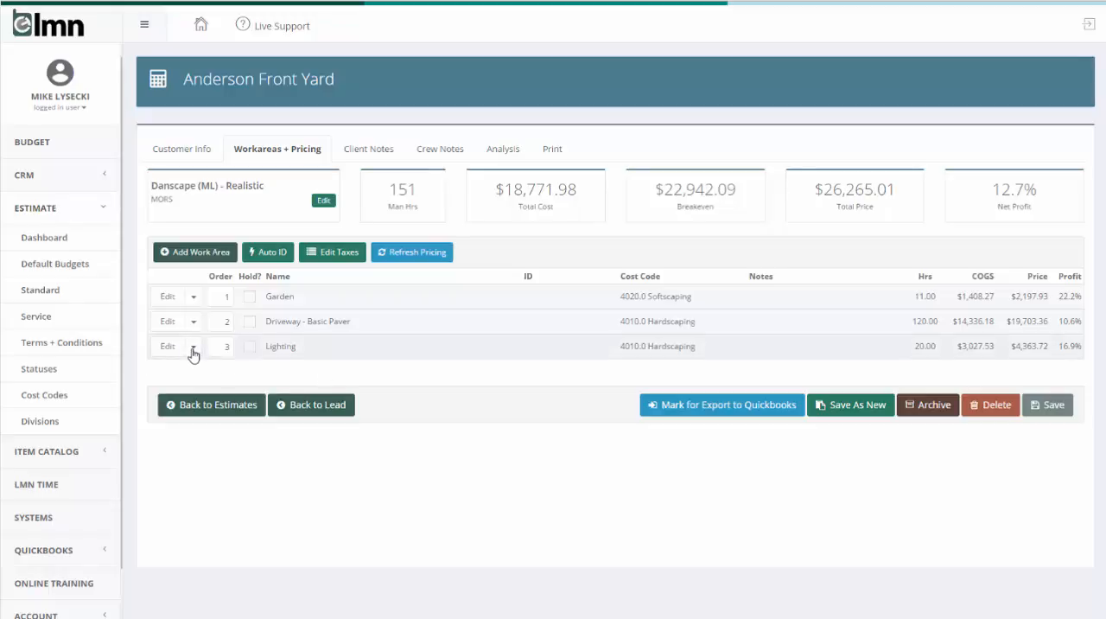
Override the Lighting work area's price with a custom price of 5000
left_click(194, 346)
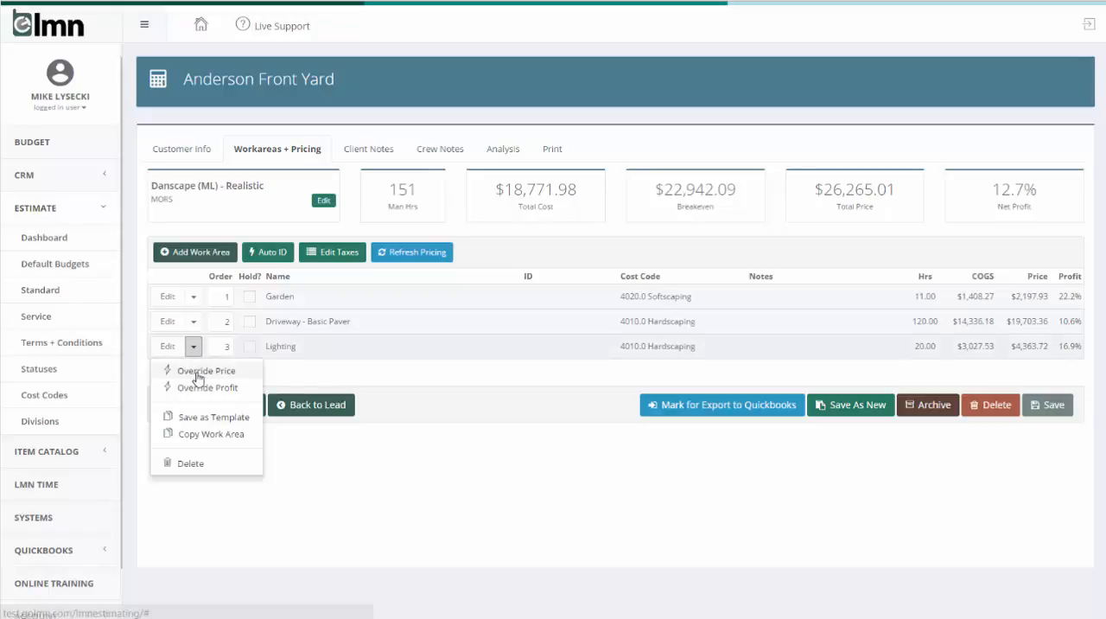
left_click(206, 370)
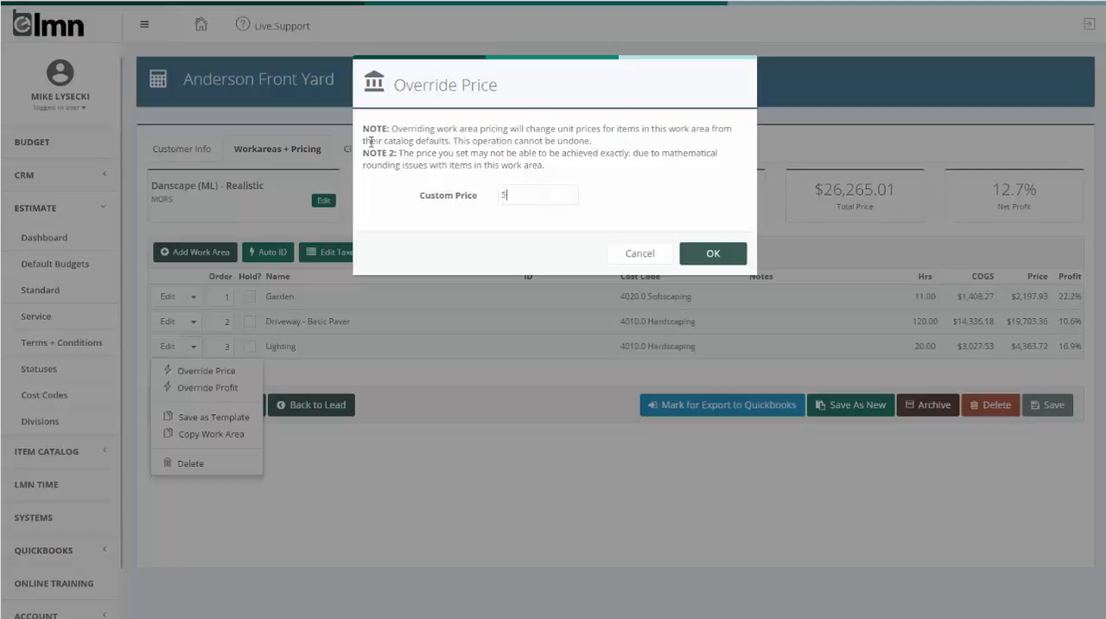
type("000")
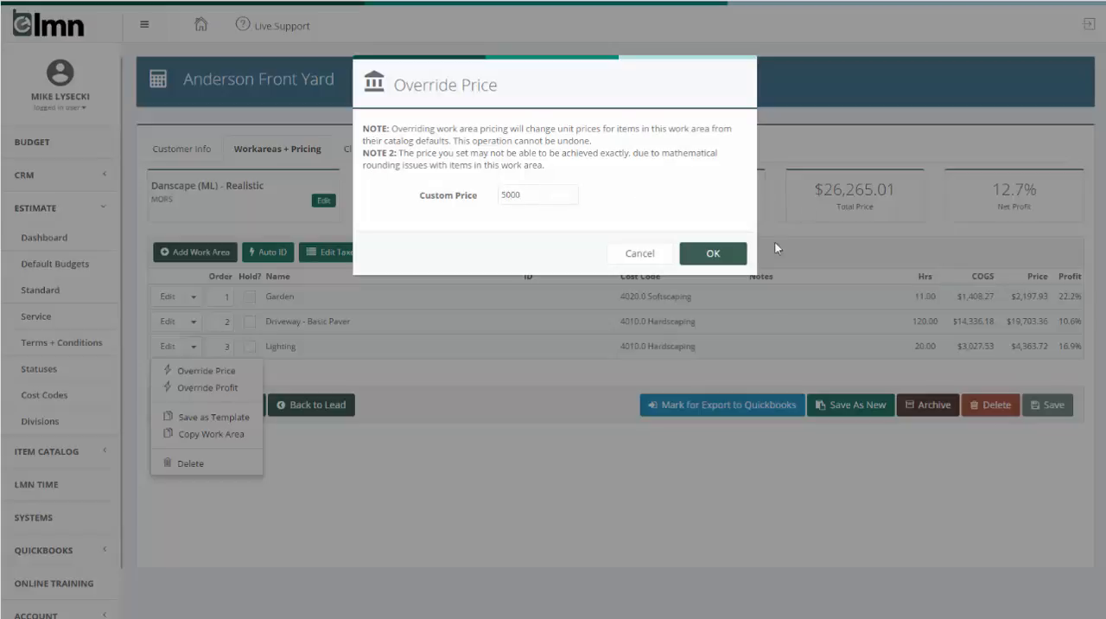
left_click(712, 253)
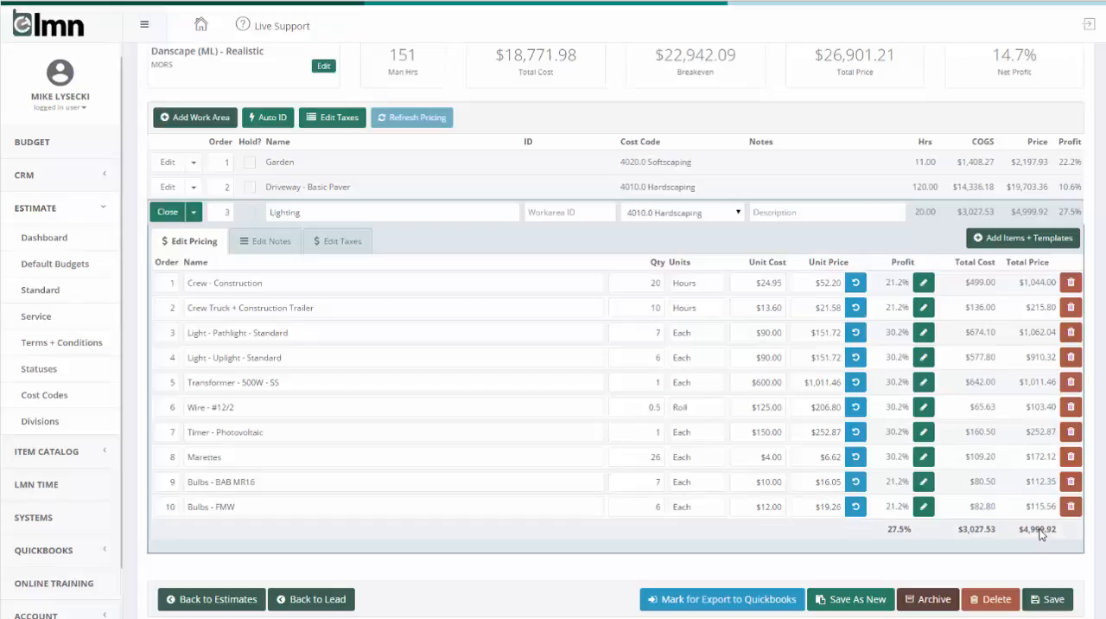
mouse_move(1054, 535)
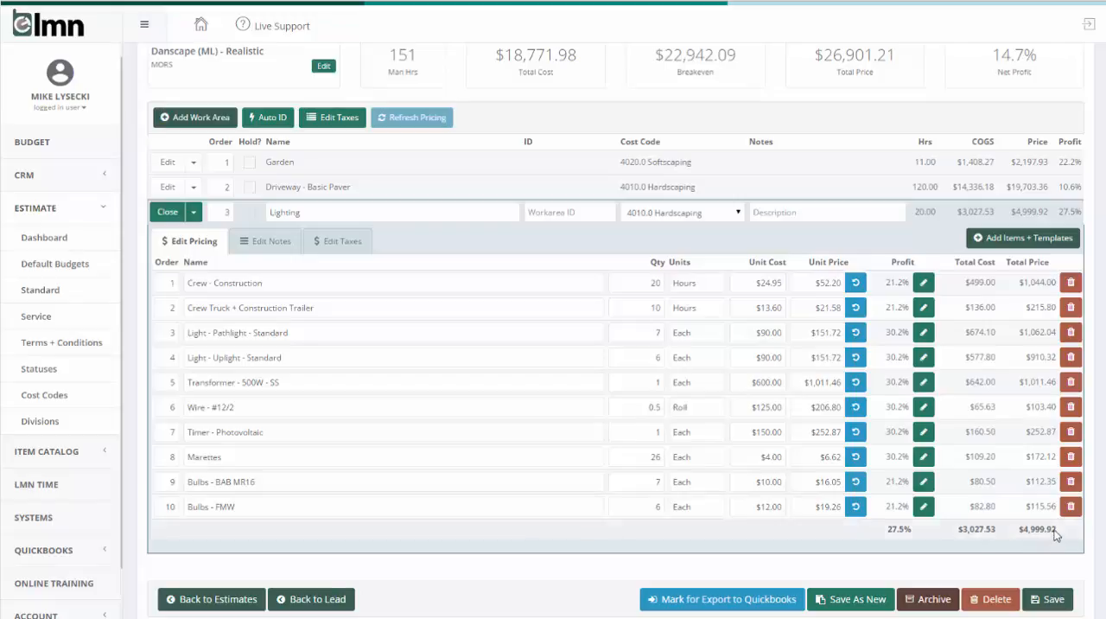
mouse_move(1020, 525)
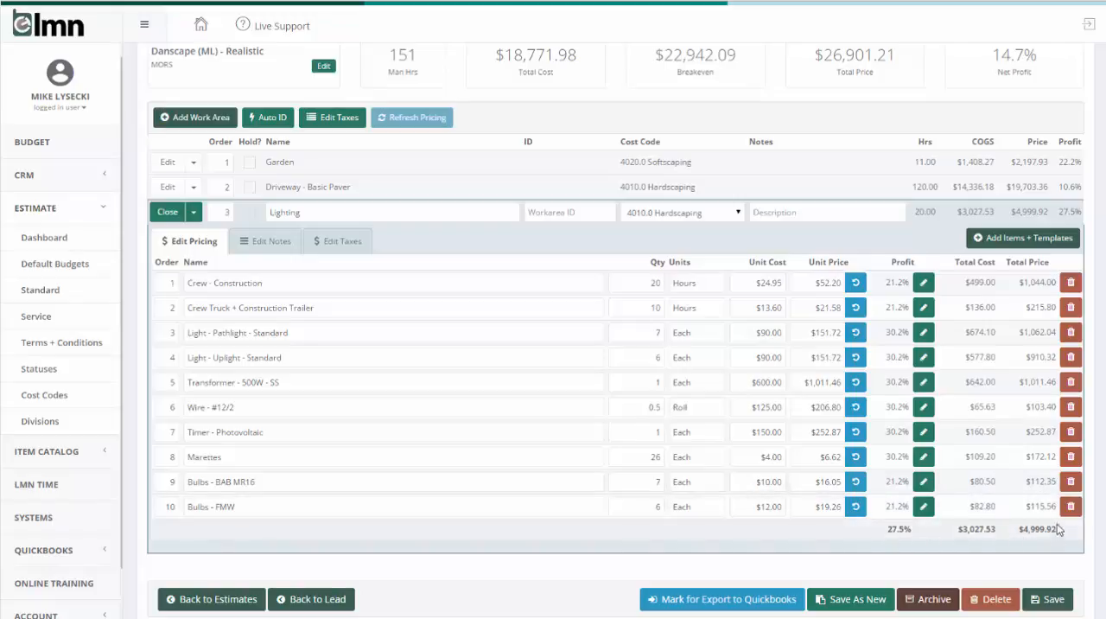
mouse_move(1058, 533)
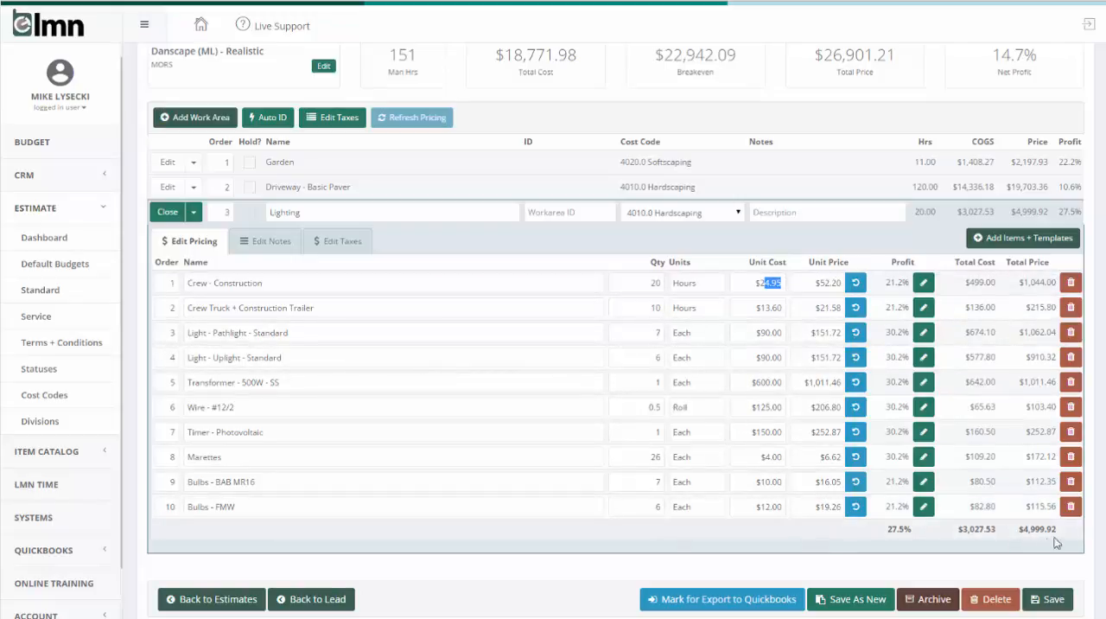
mouse_move(825, 449)
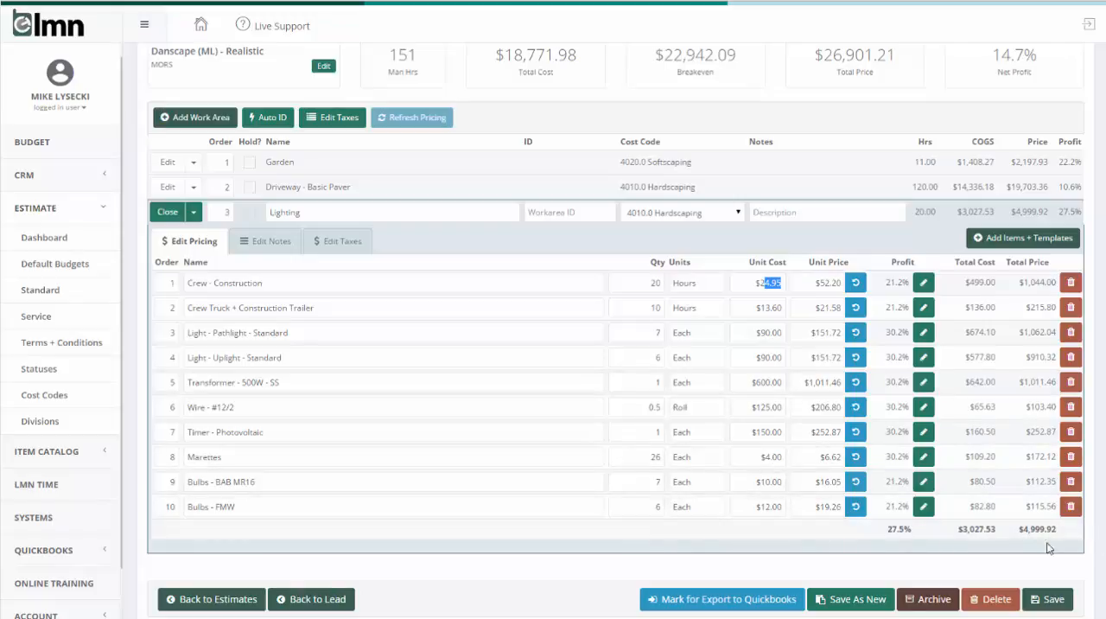
mouse_move(1052, 547)
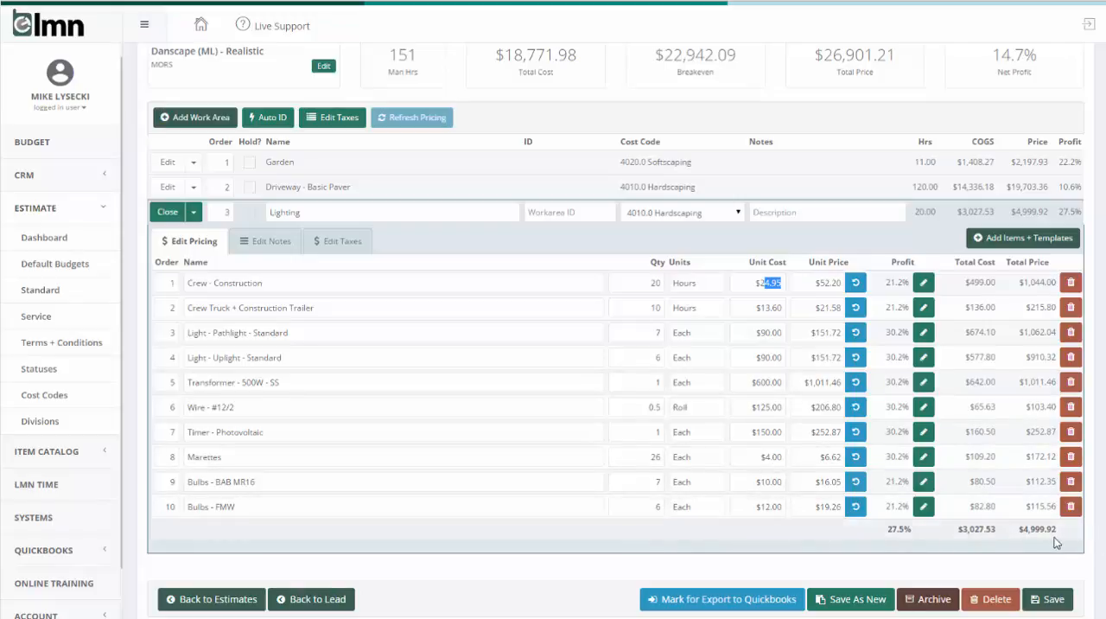
mouse_move(1052, 527)
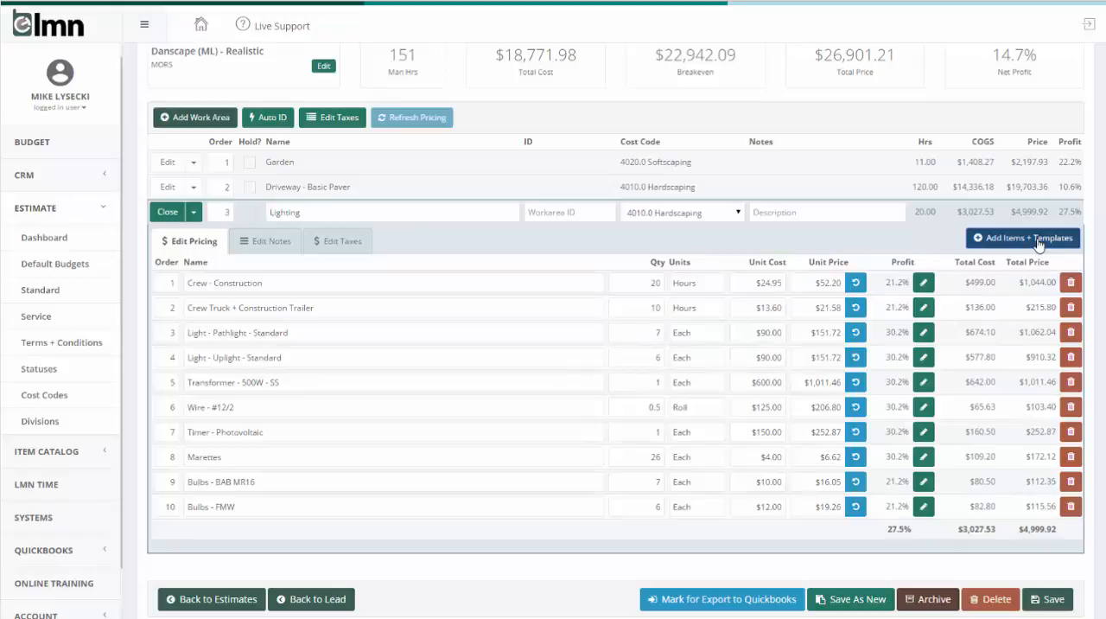
Add a Rounding Factor item from the Other catalog category to Lighting
left_click(1023, 238)
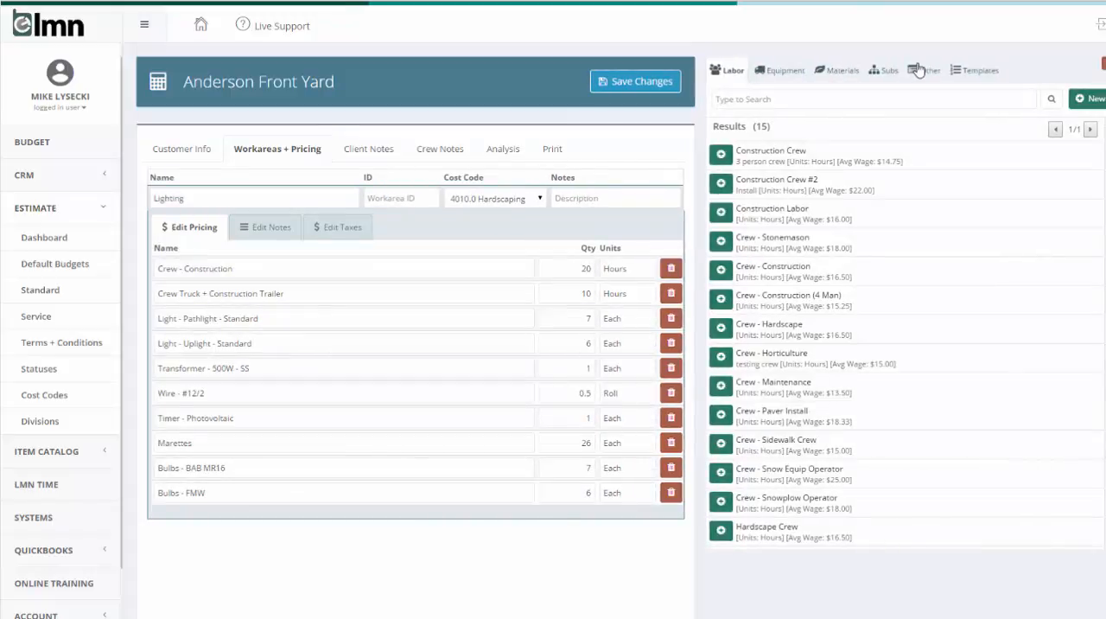
left_click(925, 70)
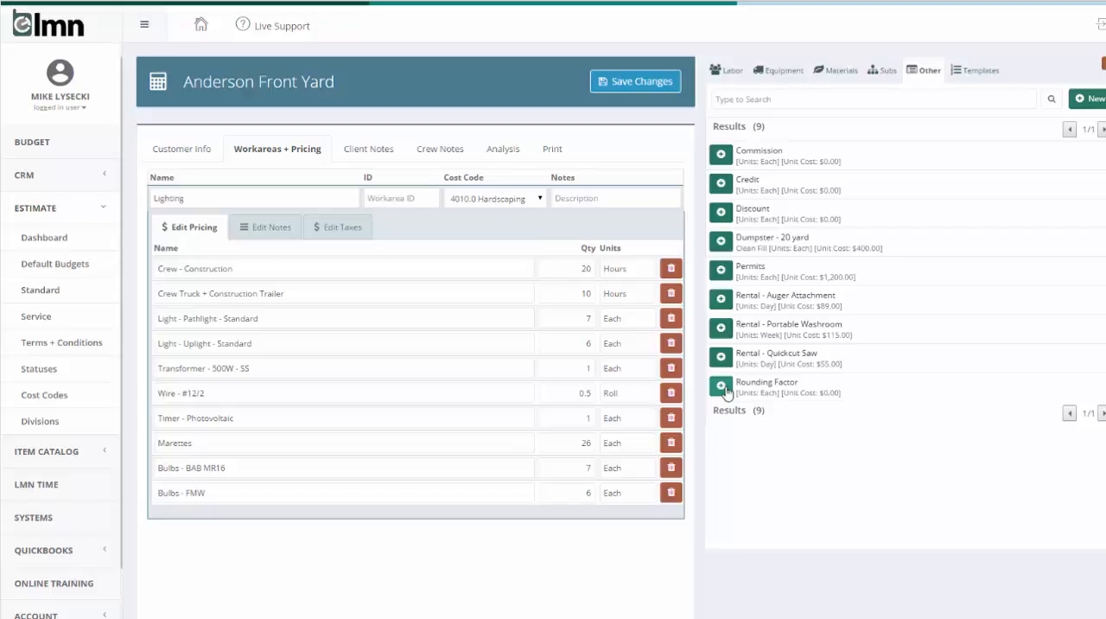
left_click(722, 385)
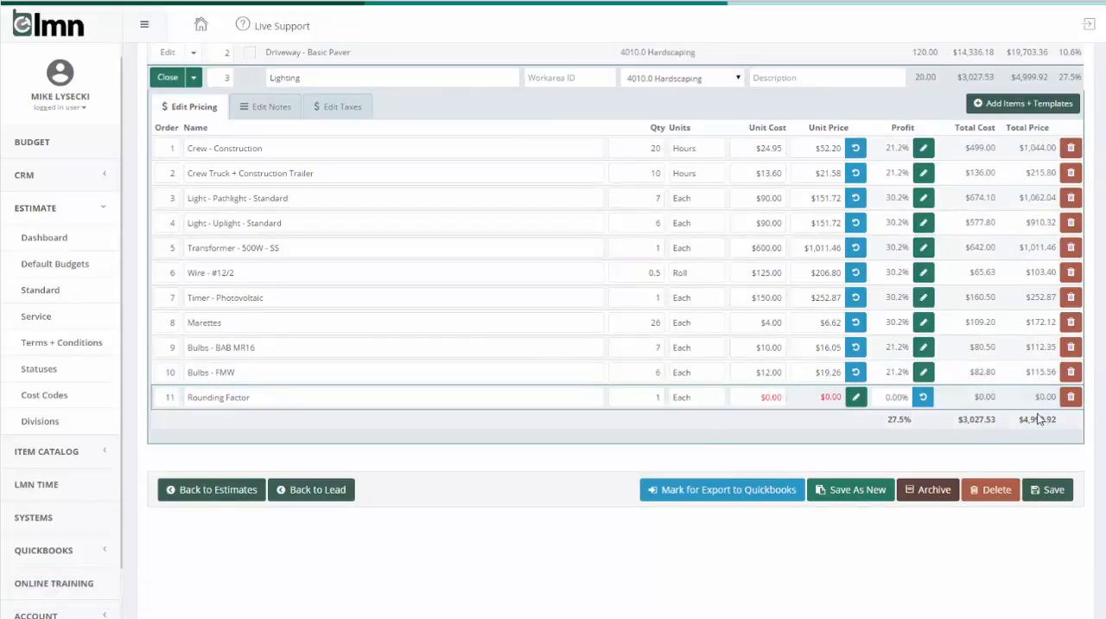
Set the Rounding Factor unit cost to $0.08 so Lighting totals exactly $5,000.00
left_click(768, 397)
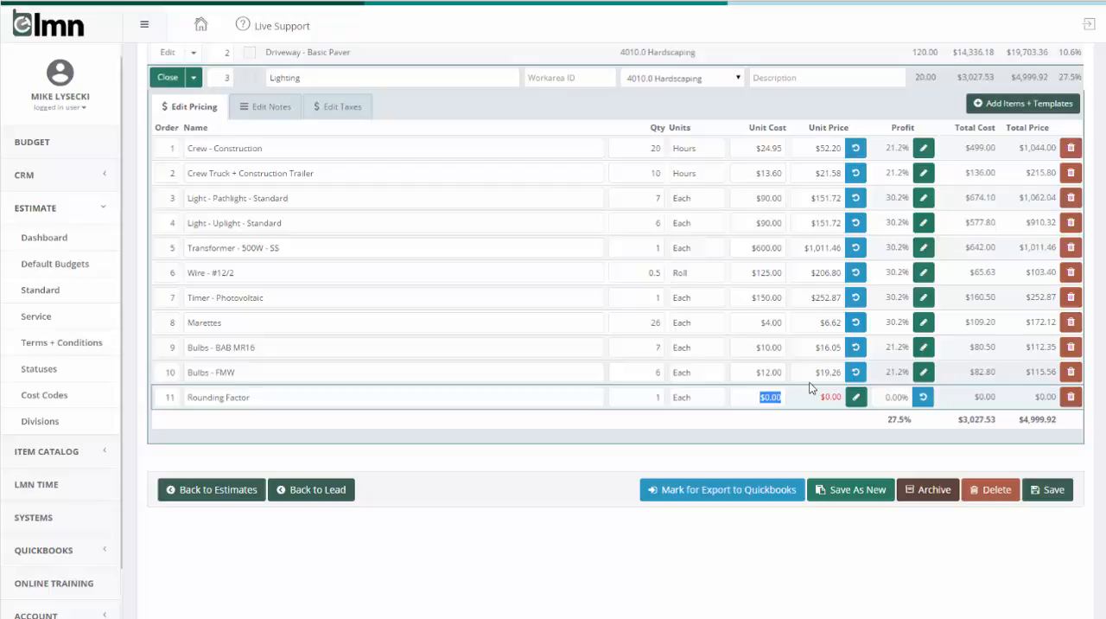
type(".08")
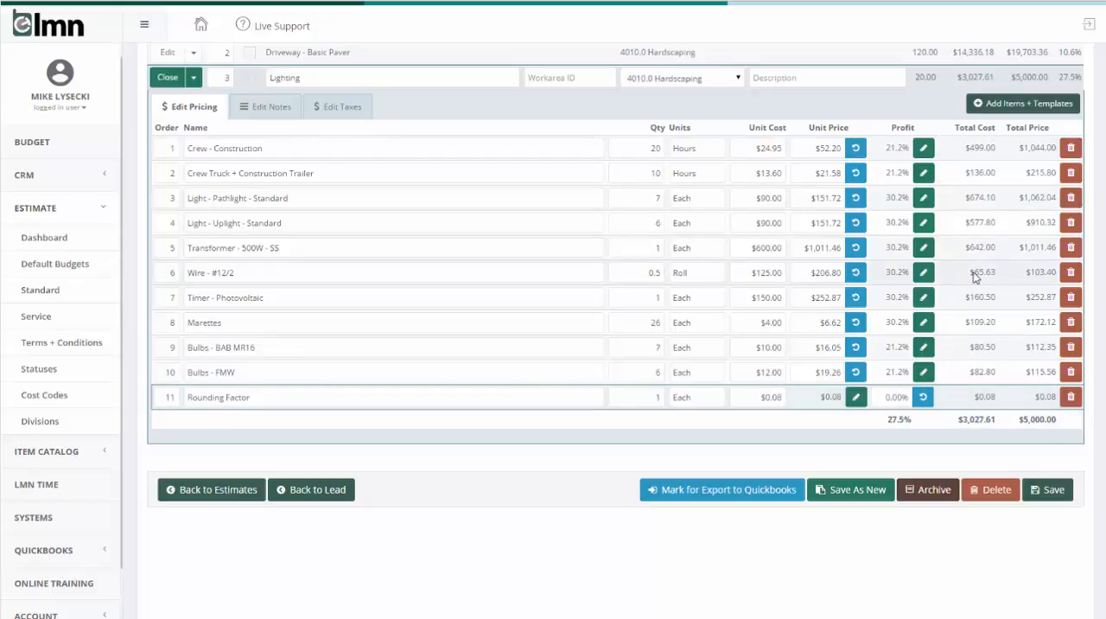
mouse_move(958, 286)
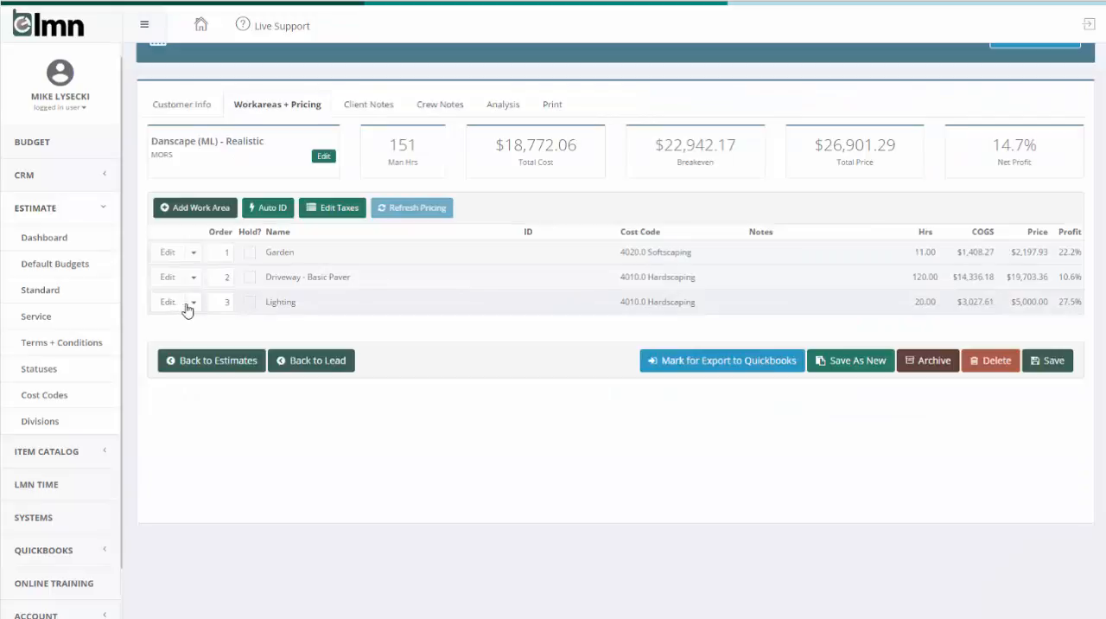
Override the Lighting work area's profit margin to 30%
left_click(193, 301)
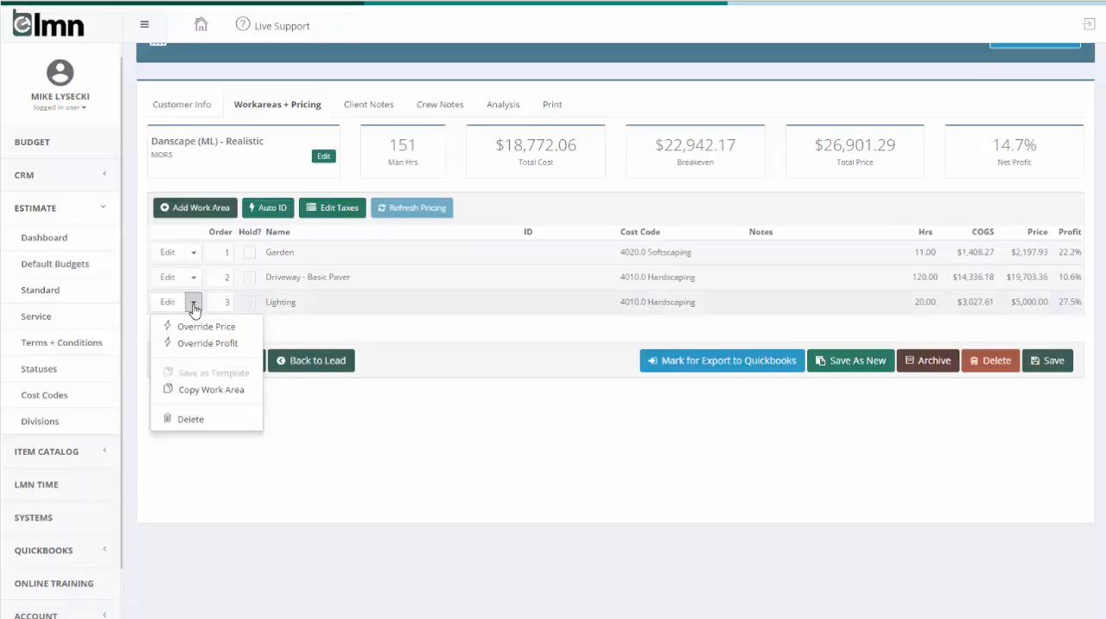
left_click(206, 344)
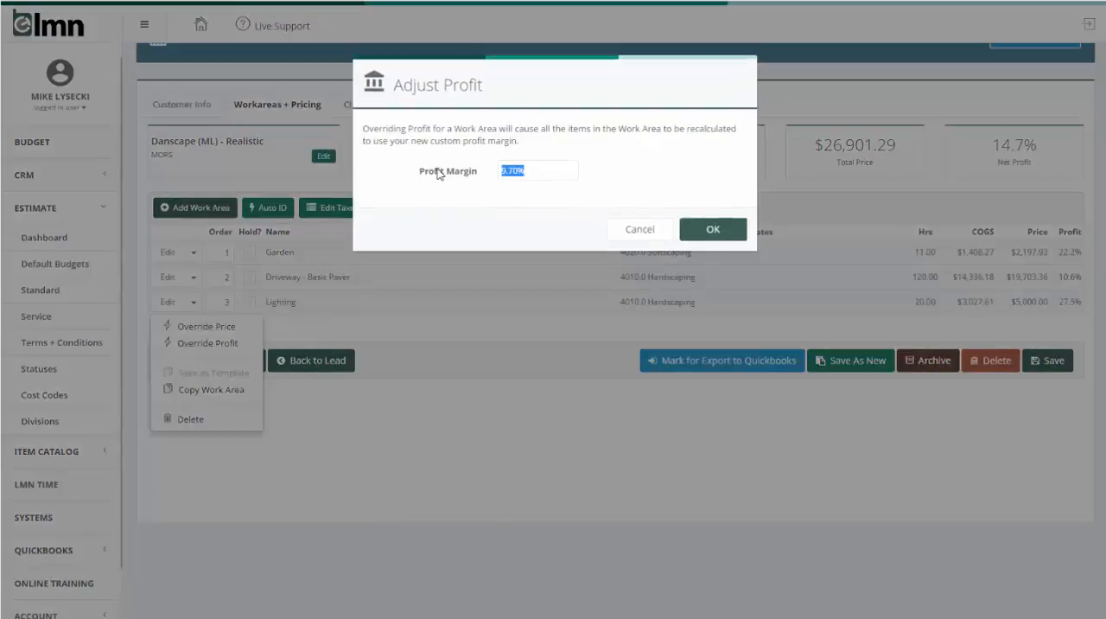
type("30")
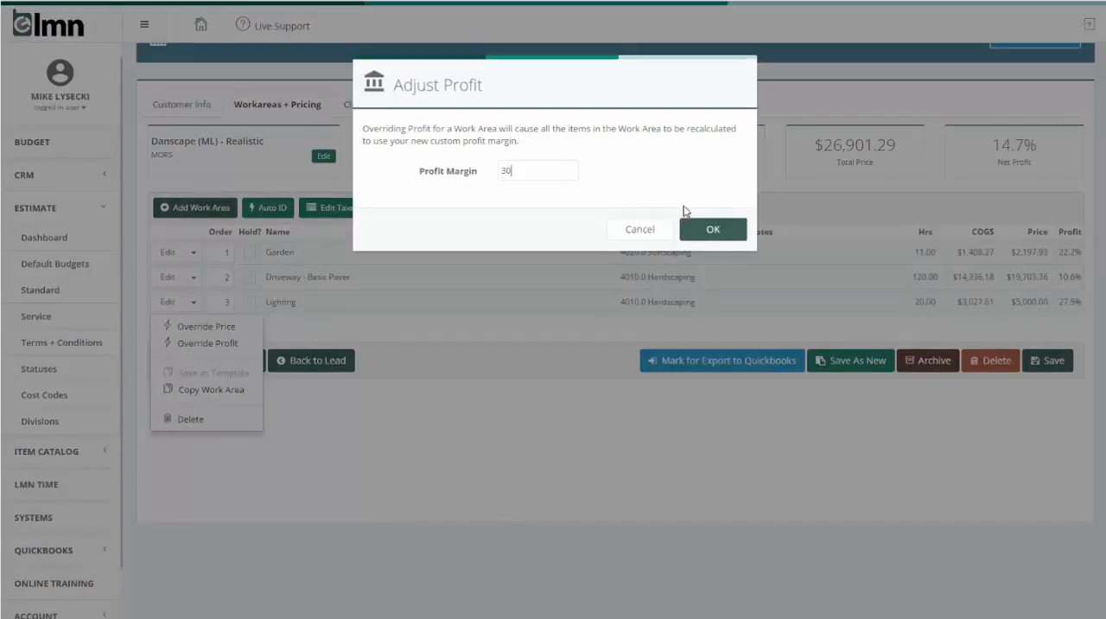
left_click(712, 229)
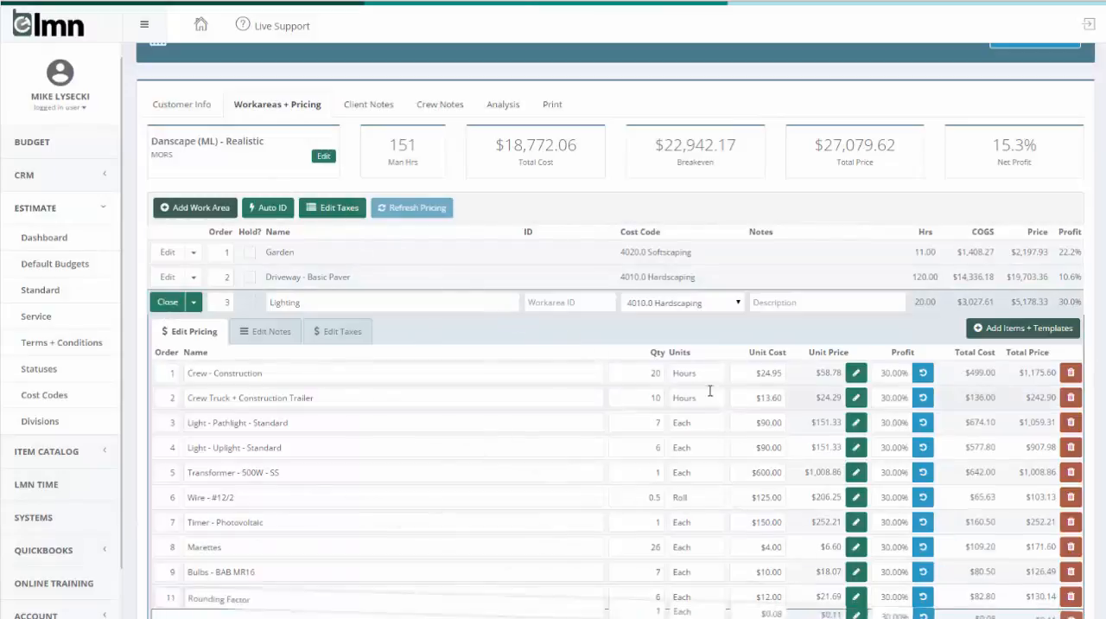
Review and collapse the Garden work area, then show Driveway - Basic Paver's override options
scroll("down", 3)
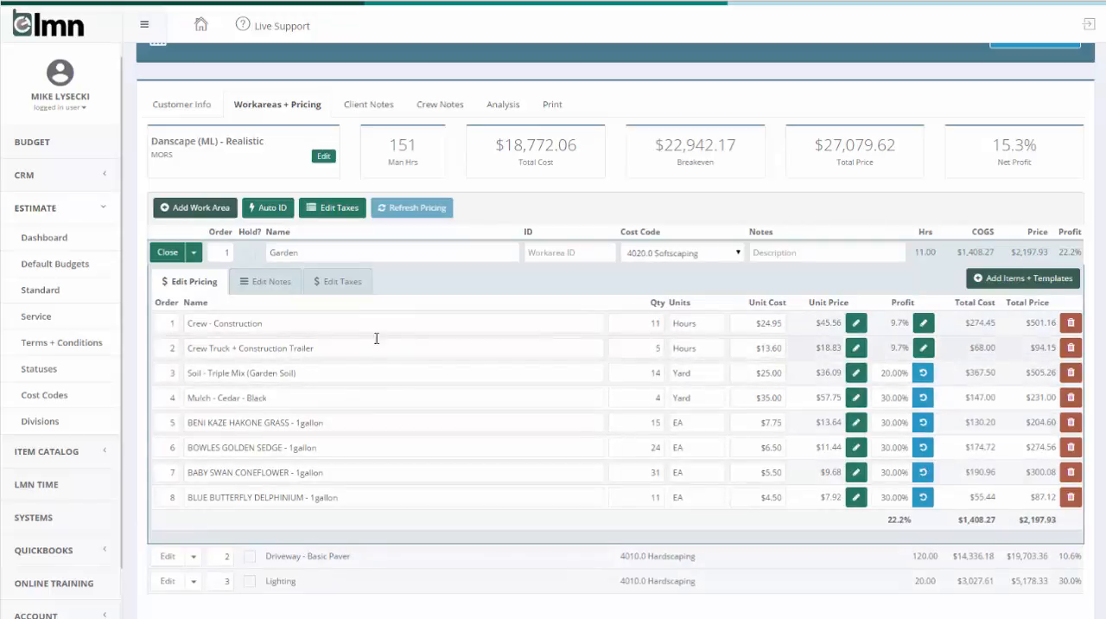
left_click(413, 208)
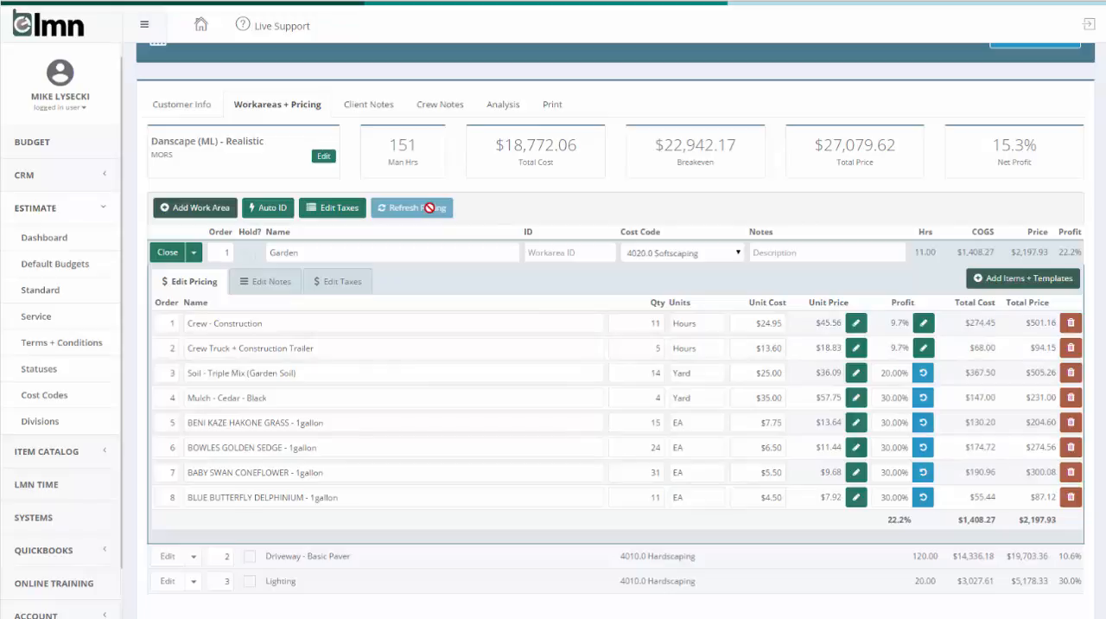
left_click(167, 251)
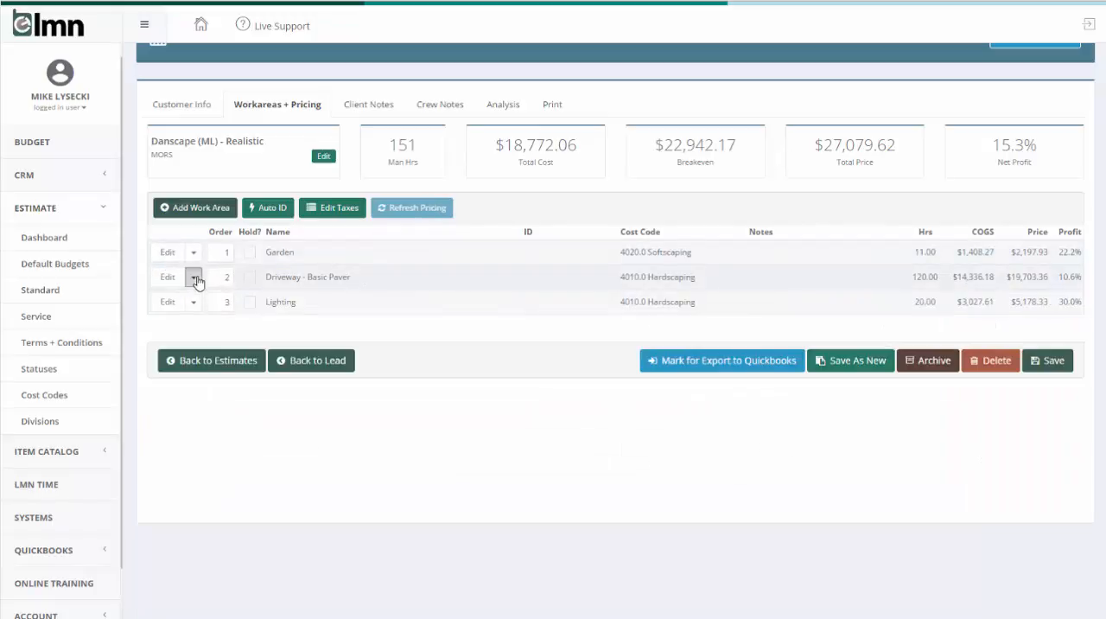
left_click(194, 277)
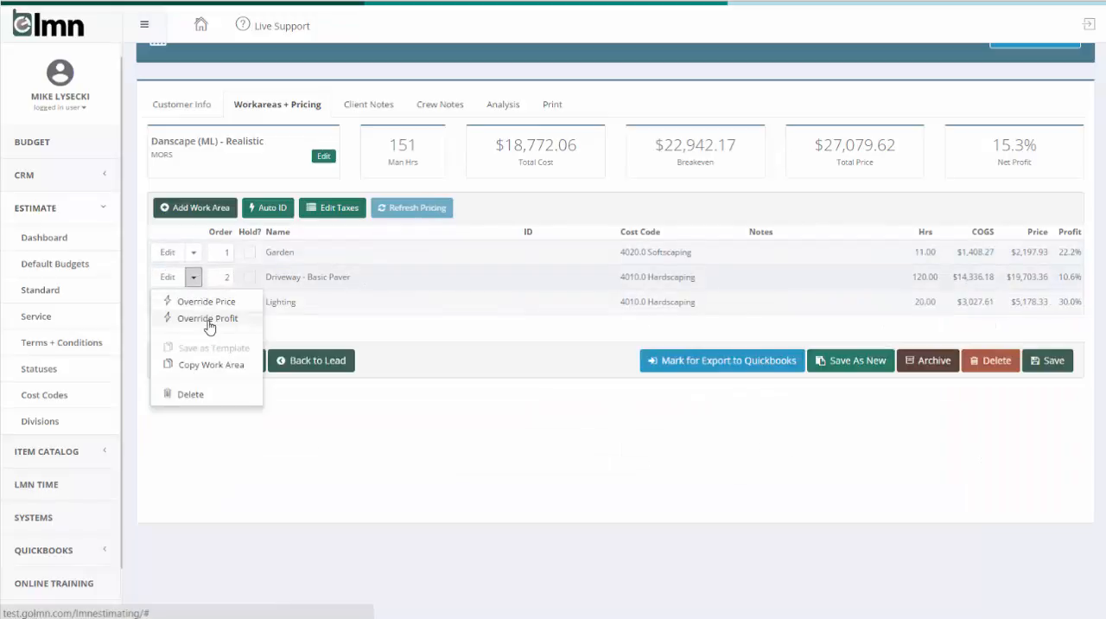